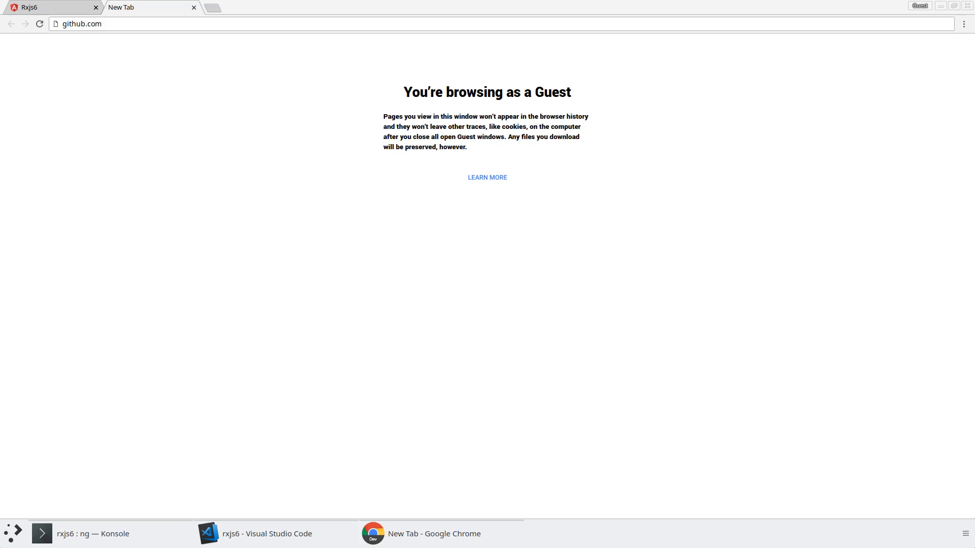
pyautogui.moveTo(187, 488)
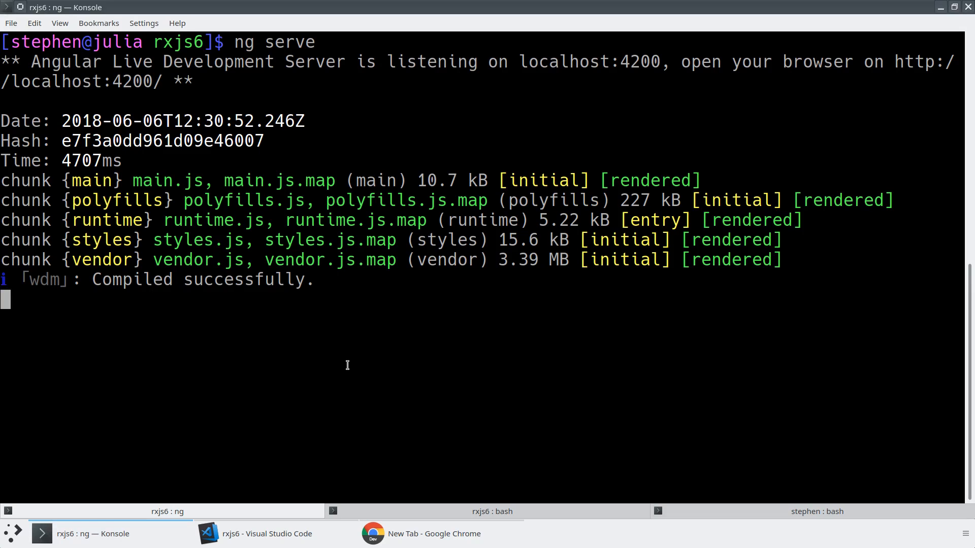
pyautogui.moveTo(356, 367)
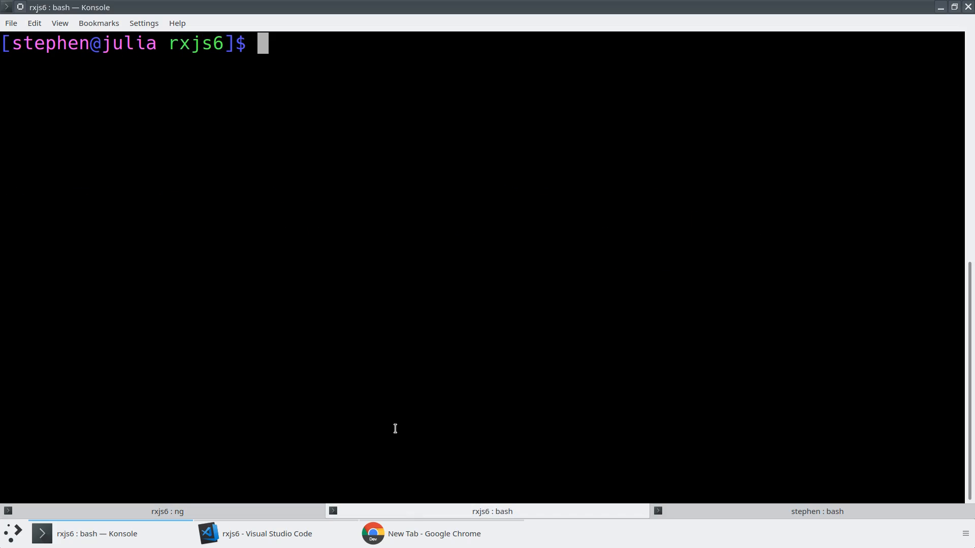
# Install the rxjs-compat package into the rxjs6 project with yarn add.
pyautogui.write('yarn add rxjs-compat')
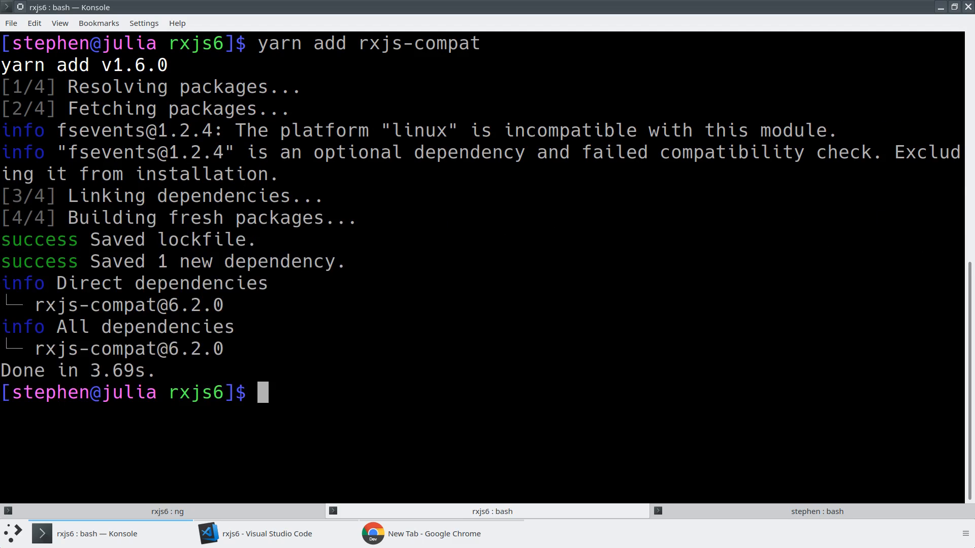
pyautogui.moveTo(773, 322)
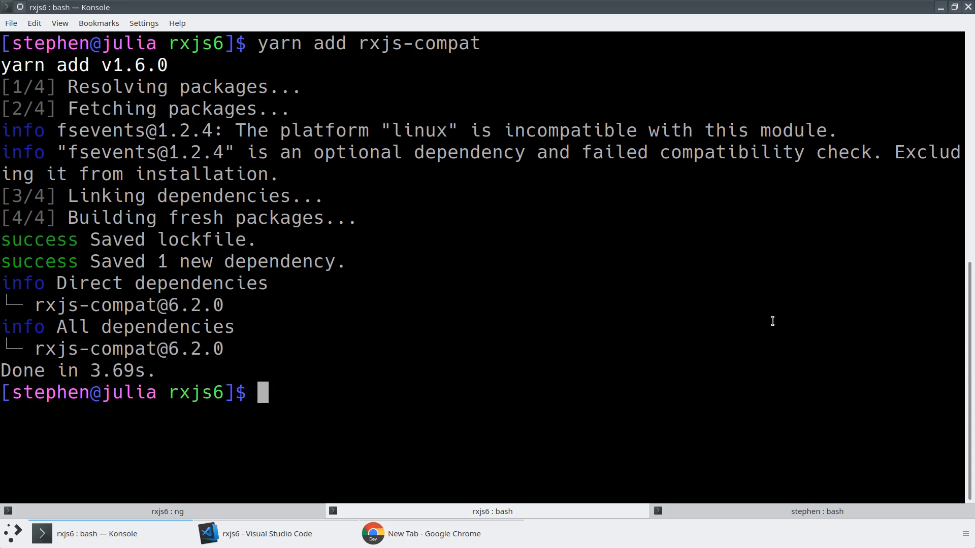
# Expand src/app in the Explorer and open app.component.html.
pyautogui.click(267, 534)
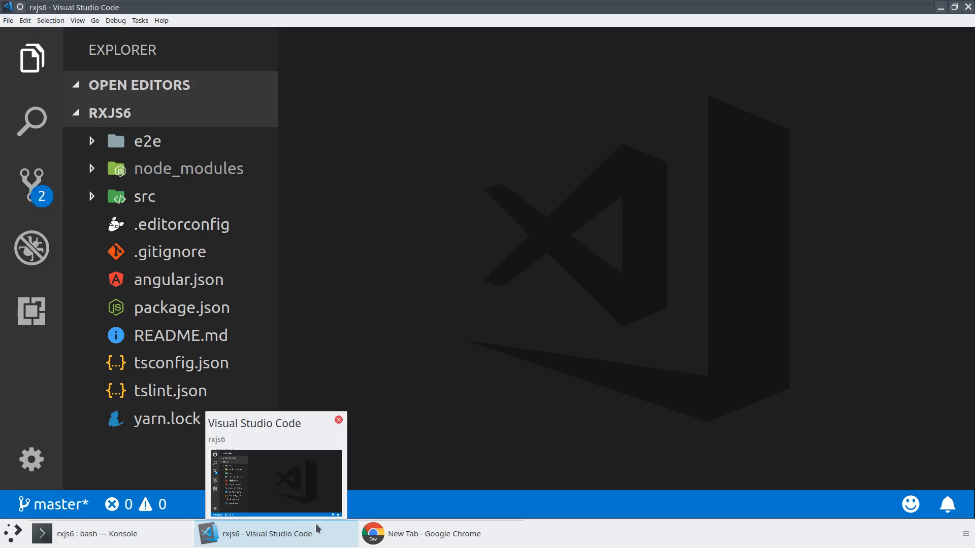
pyautogui.click(144, 197)
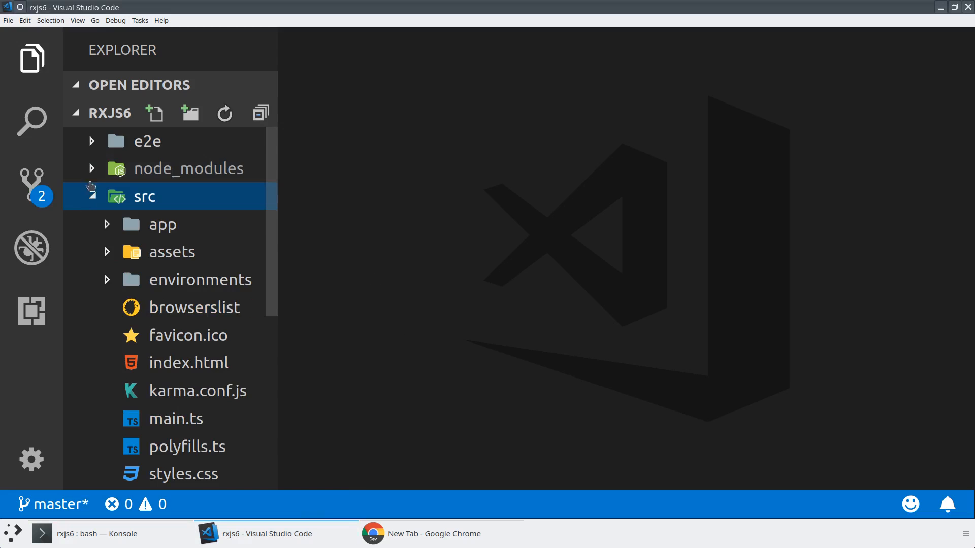
pyautogui.click(161, 224)
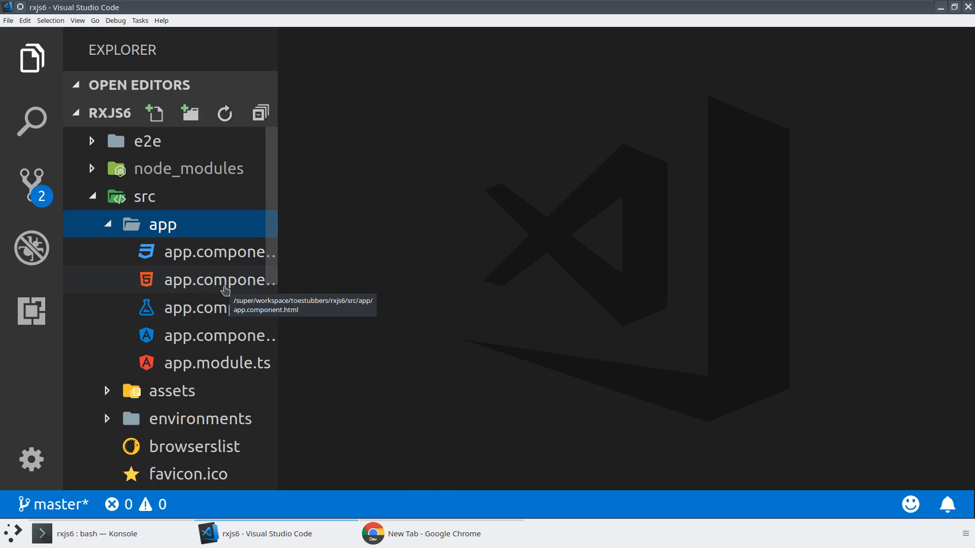
pyautogui.doubleClick(211, 280)
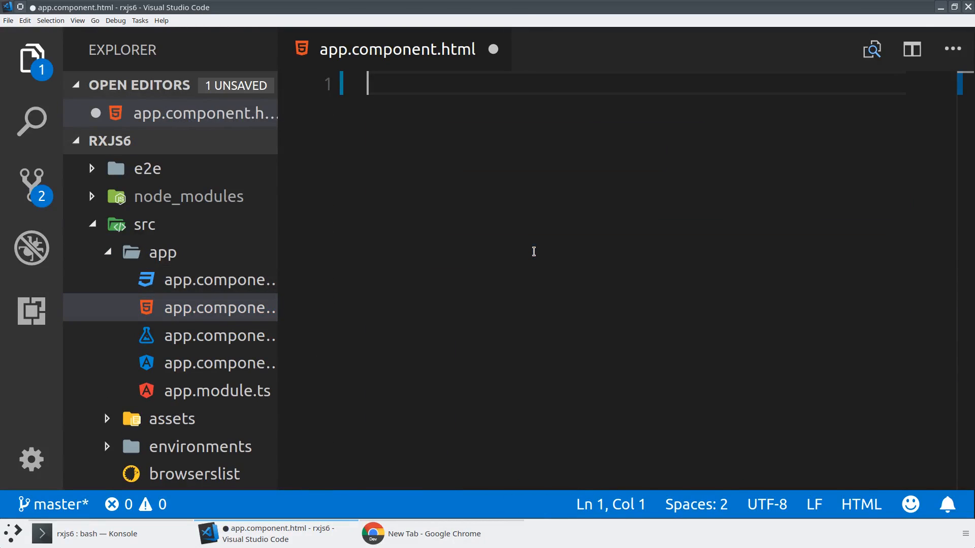
# Write a div with *ngFor="let repo of repos | async" showing {{repo.name}}.
pyautogui.write('<div')
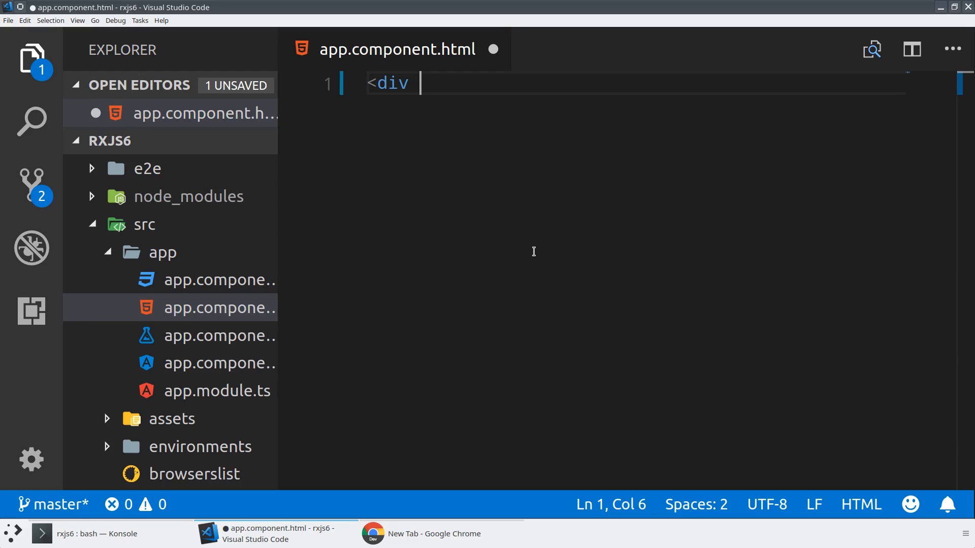
pyautogui.write('*ngFor=')
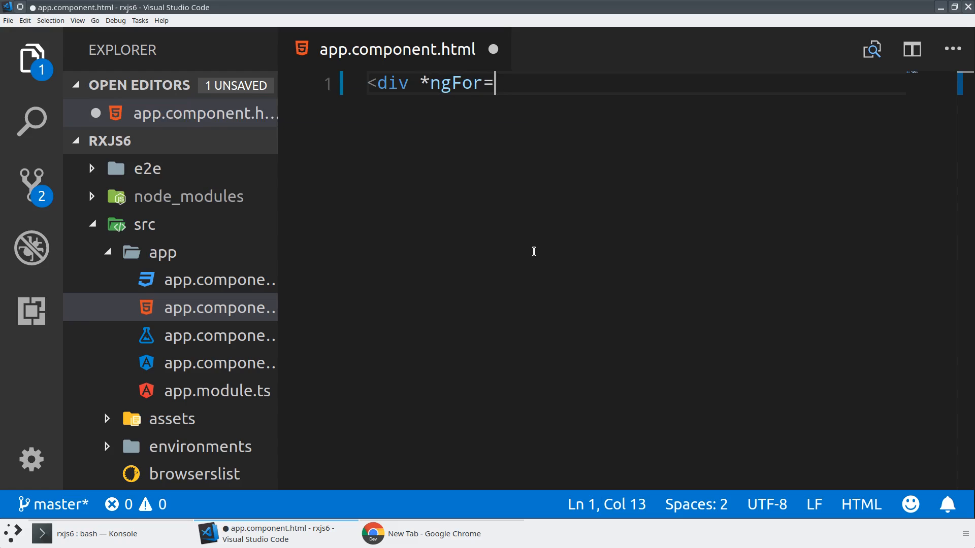
pyautogui.write('"let repo of repos"')
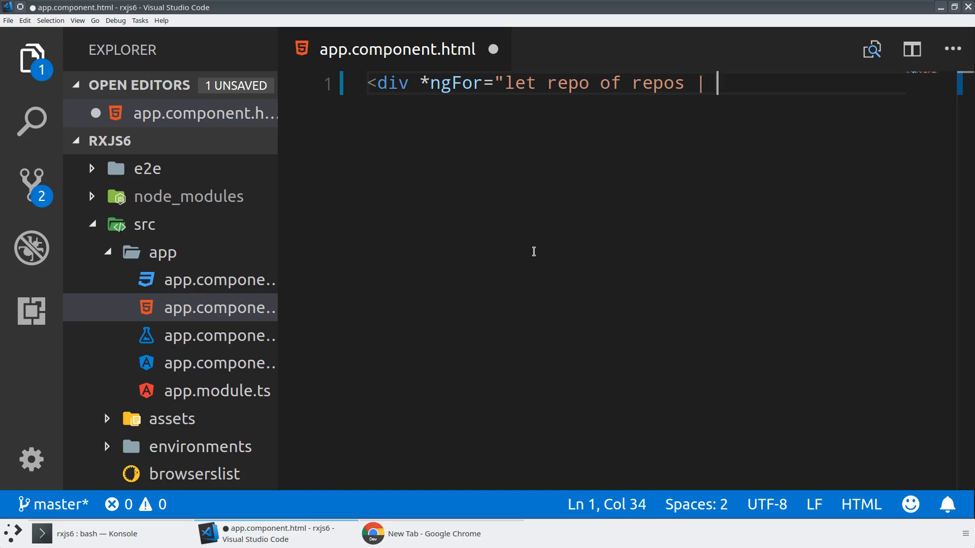
pyautogui.write('async"></div>')
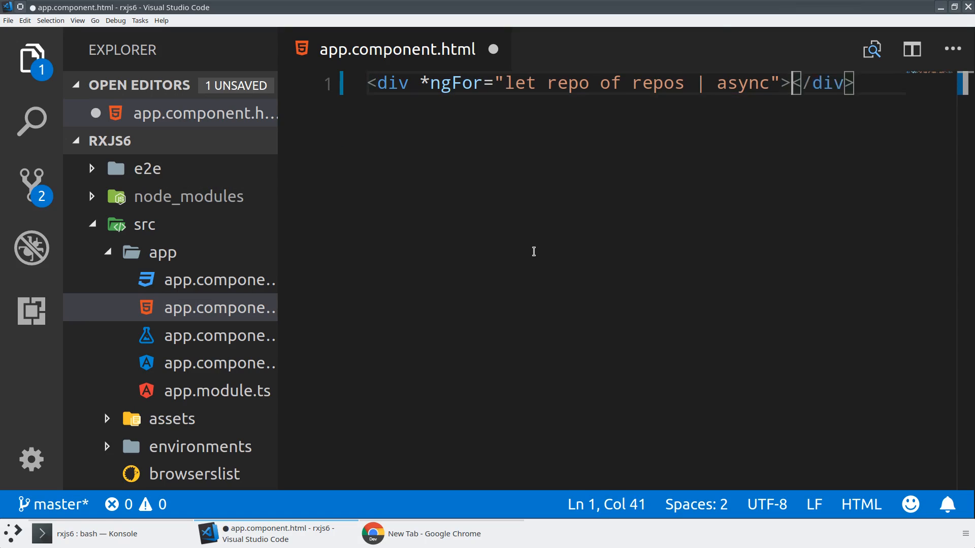
pyautogui.write('{{repo}}')
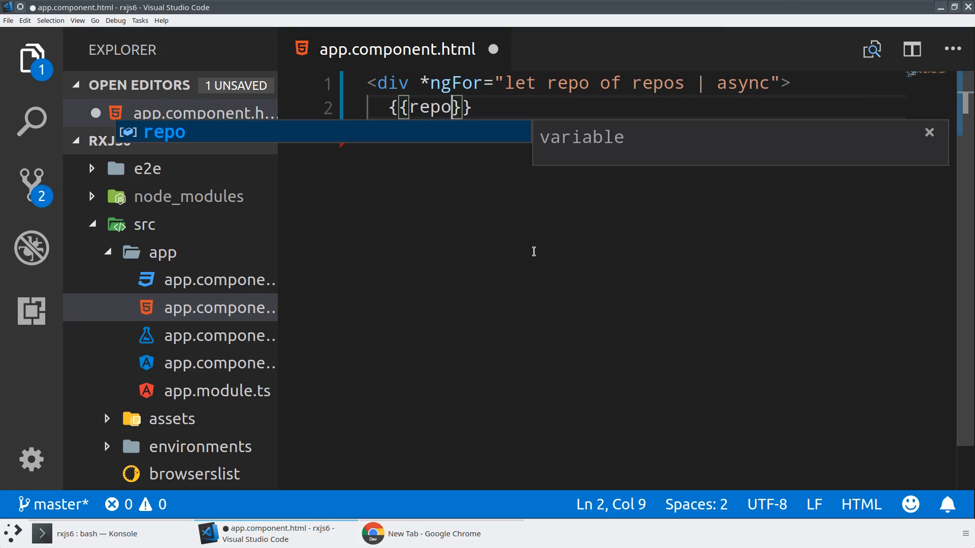
pyautogui.write('.name')
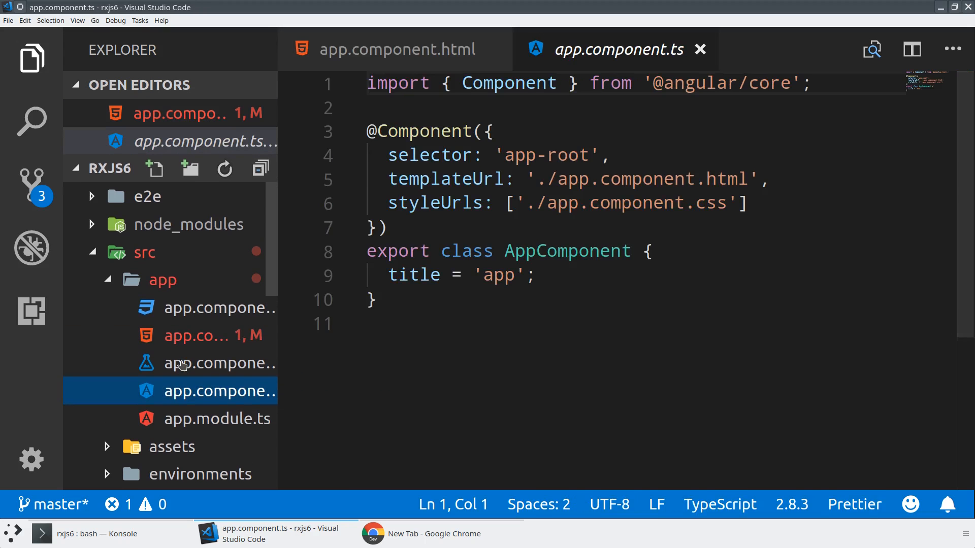
# Add HttpClientModule after BrowserModule in app.module.ts imports array.
pyautogui.click(220, 419)
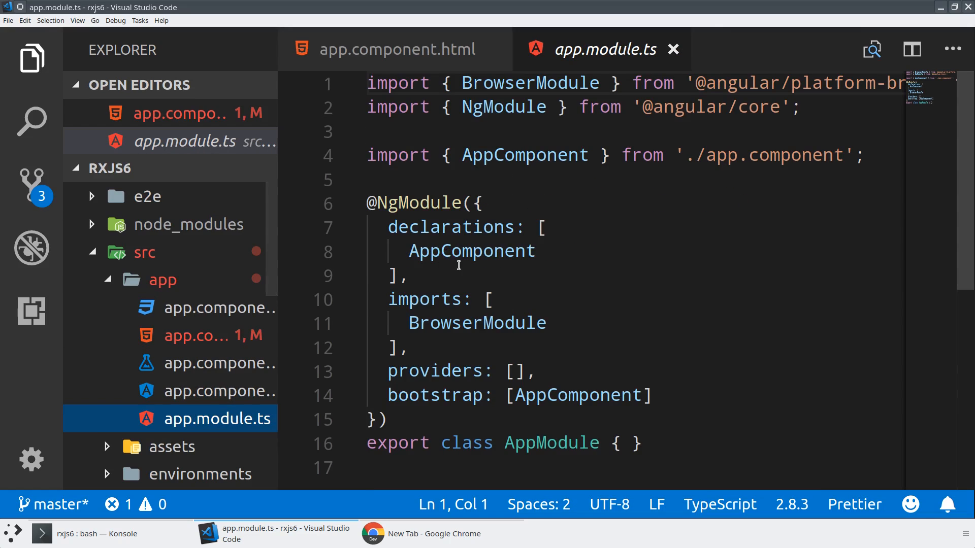
pyautogui.click(548, 323)
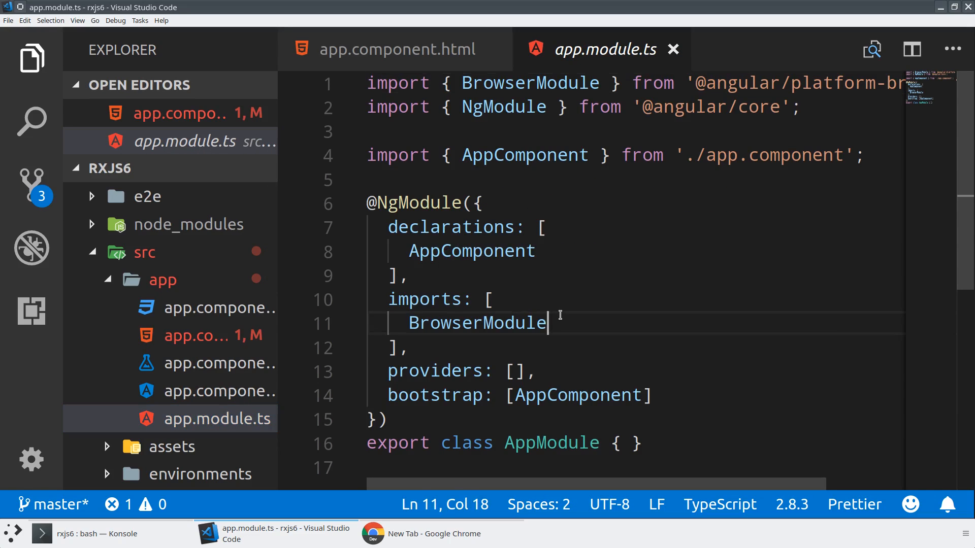
pyautogui.write('HttpClientMod')
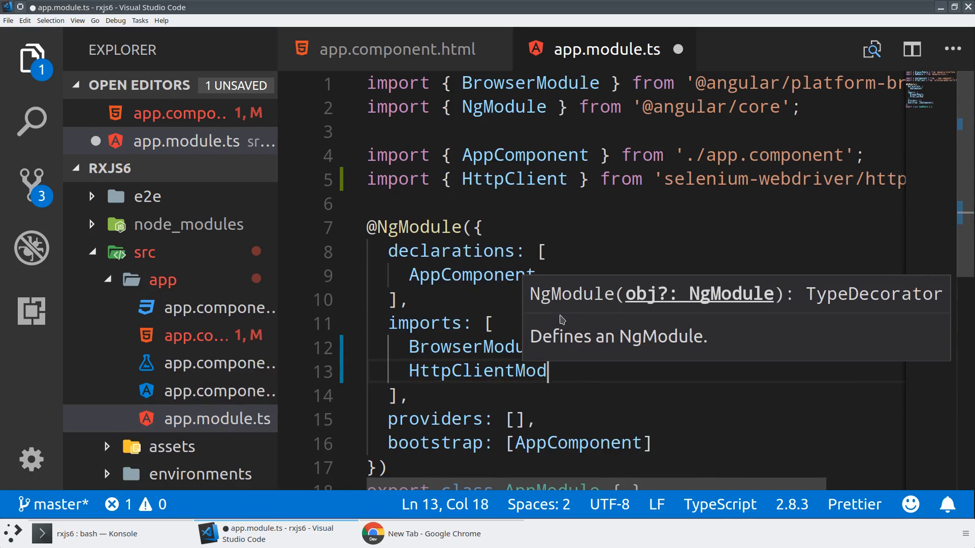
pyautogui.write('ule,')
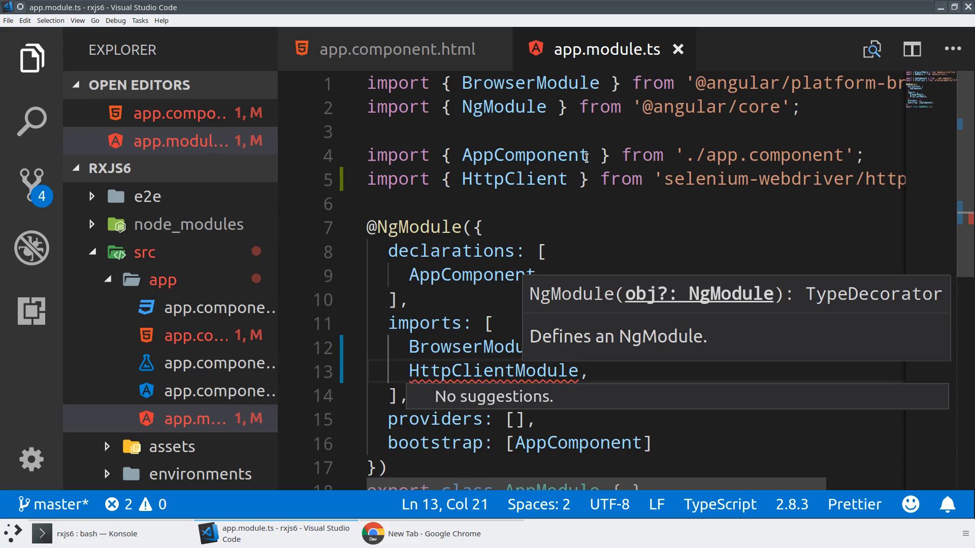
pyautogui.doubleClick(524, 154)
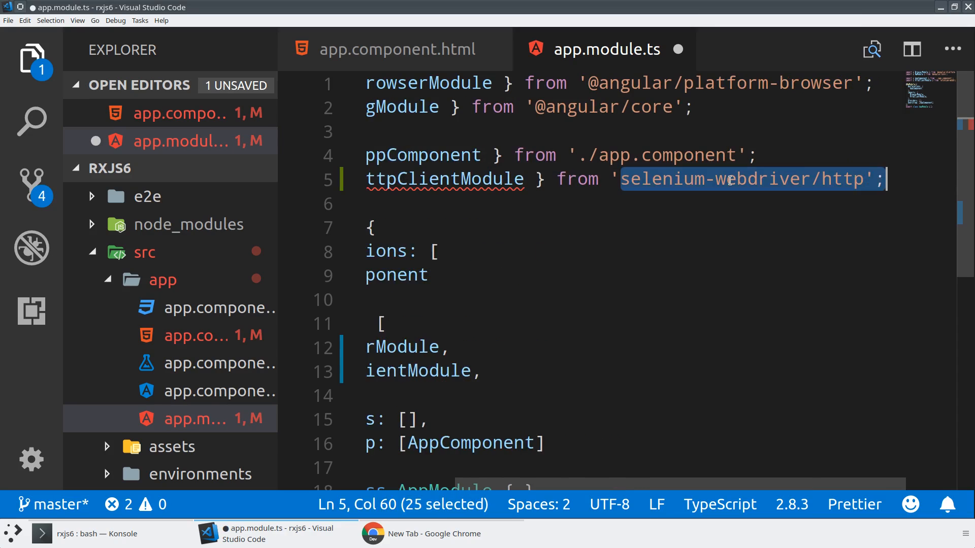
pyautogui.write('@angular/commo')
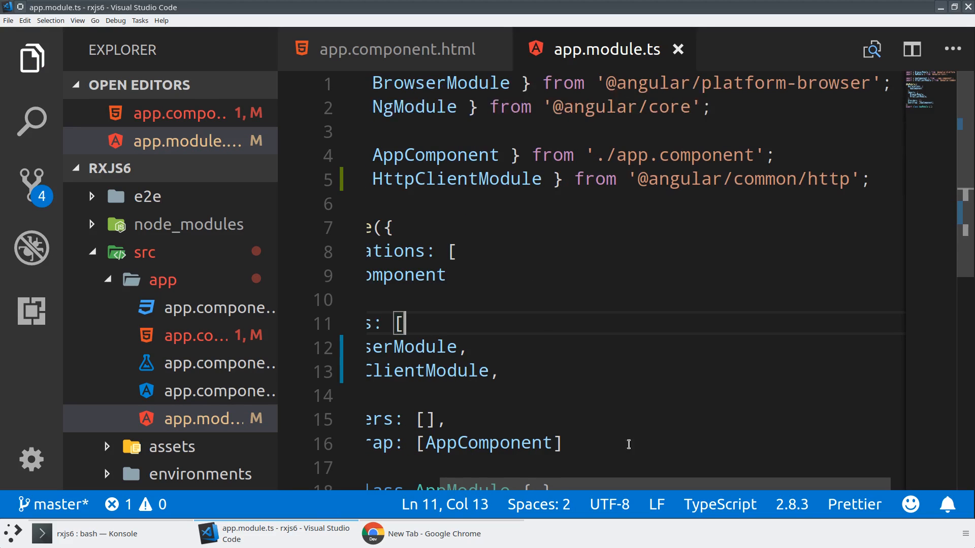
pyautogui.hscroll(-3)
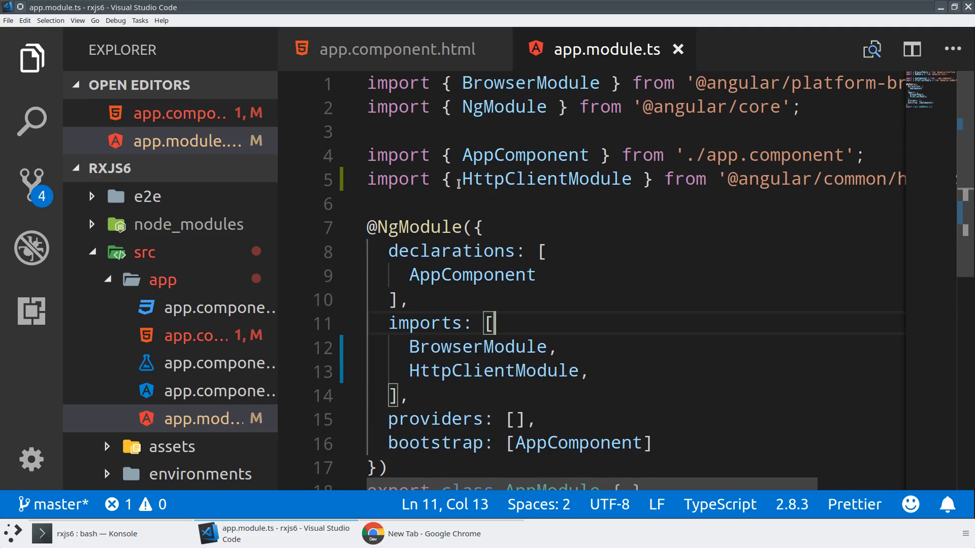
pyautogui.doubleClick(545, 179)
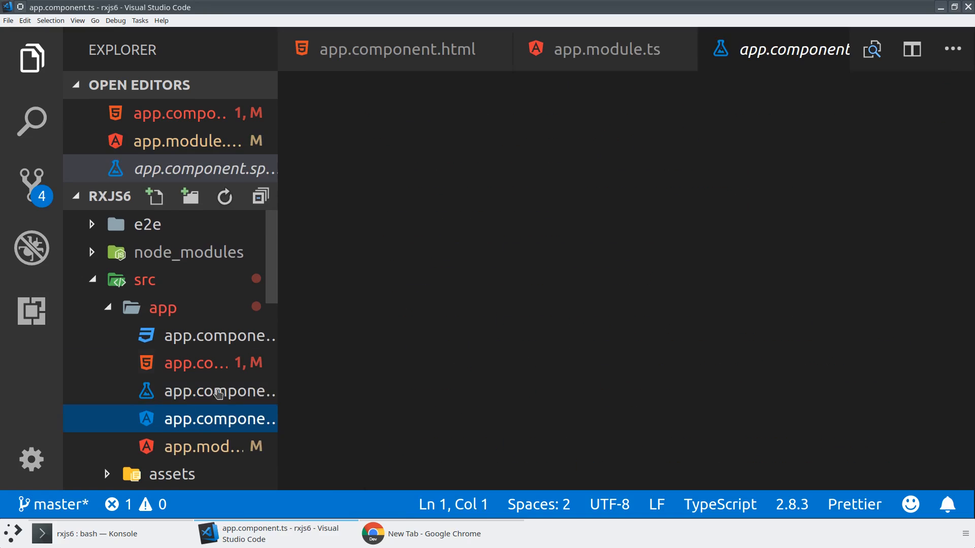
pyautogui.write('constructor(http:')
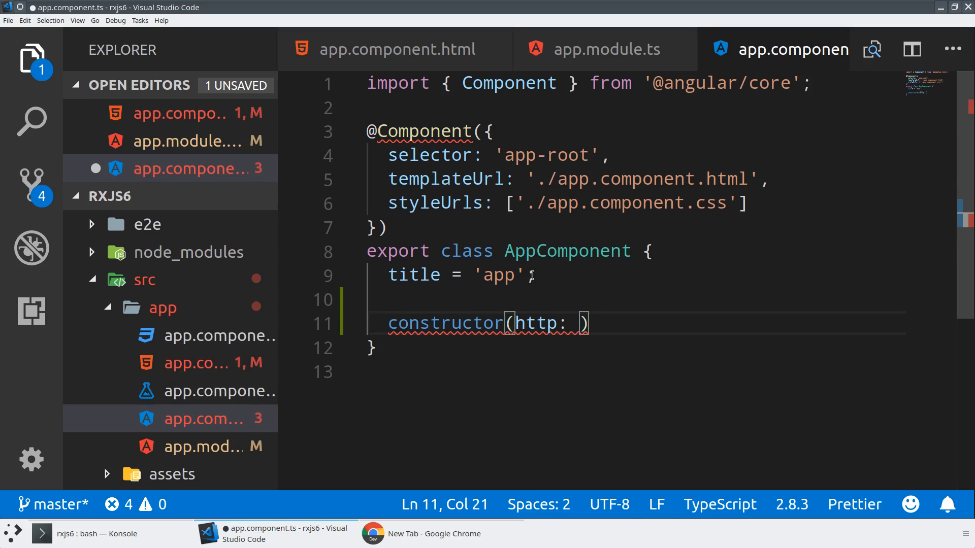
pyautogui.write('HttpClient')
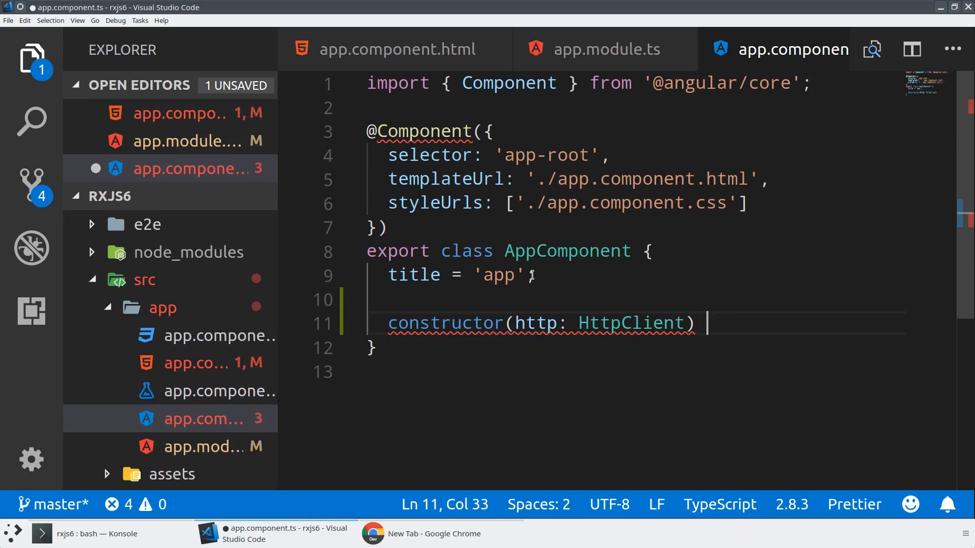
pyautogui.write('{')
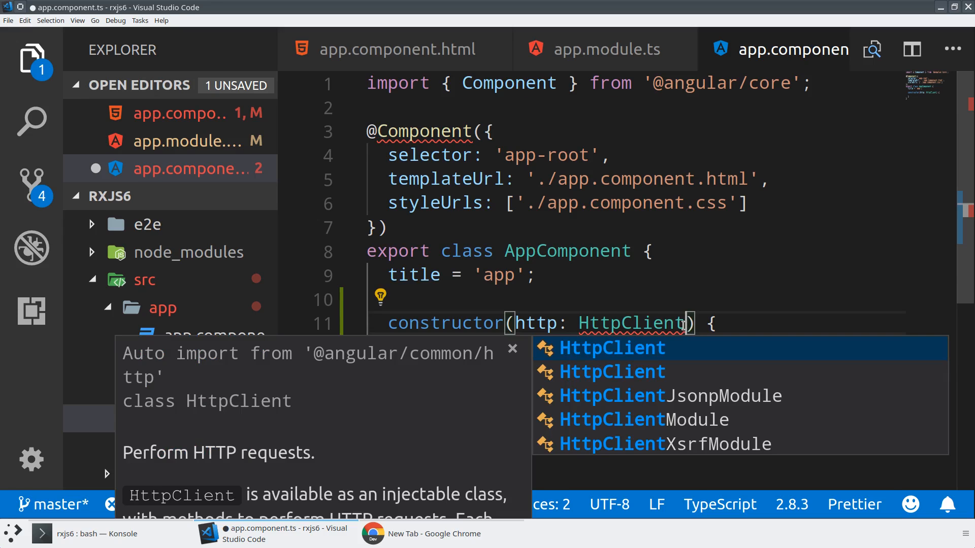
pyautogui.click(612, 347)
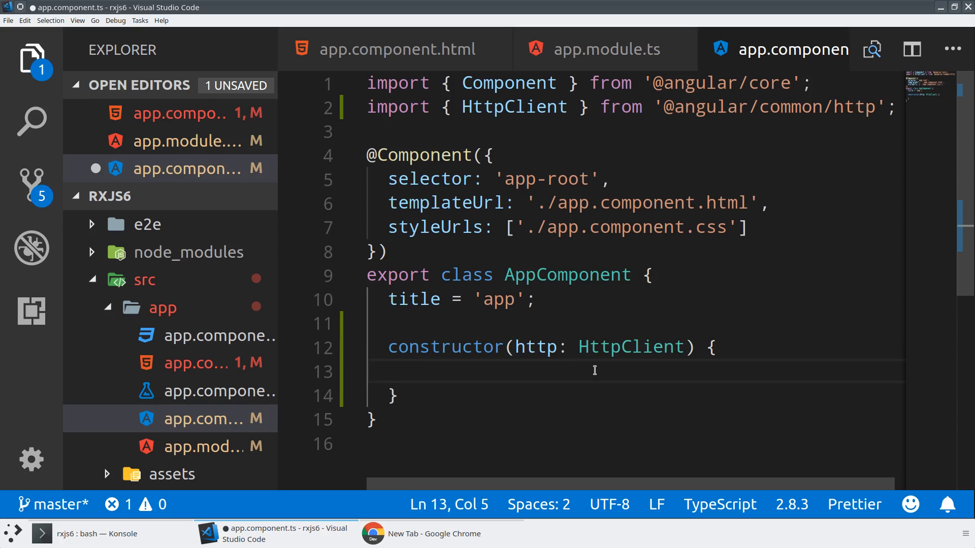
# Define const path as the GitHub angular search URL and declare a repos Observable property.
pyautogui.write("let path = '")
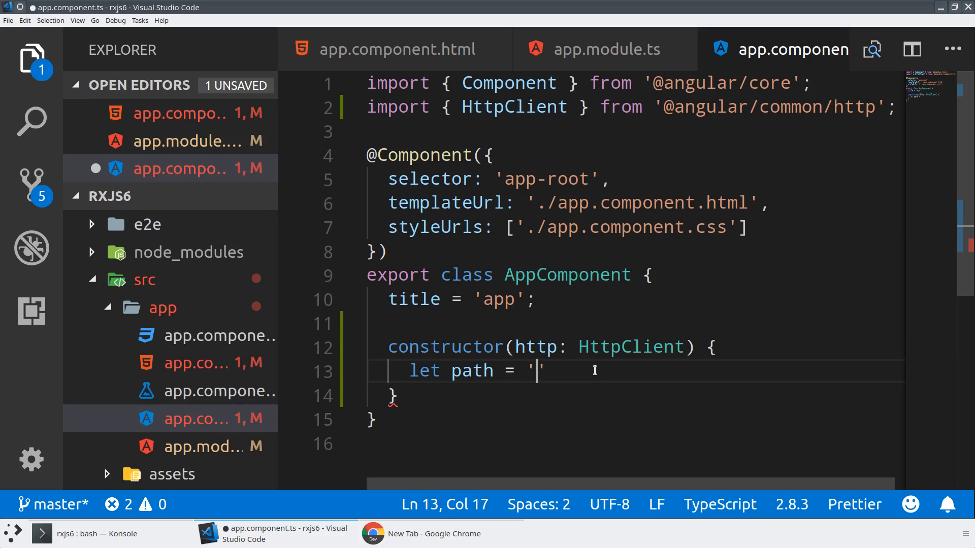
pyautogui.write(';')
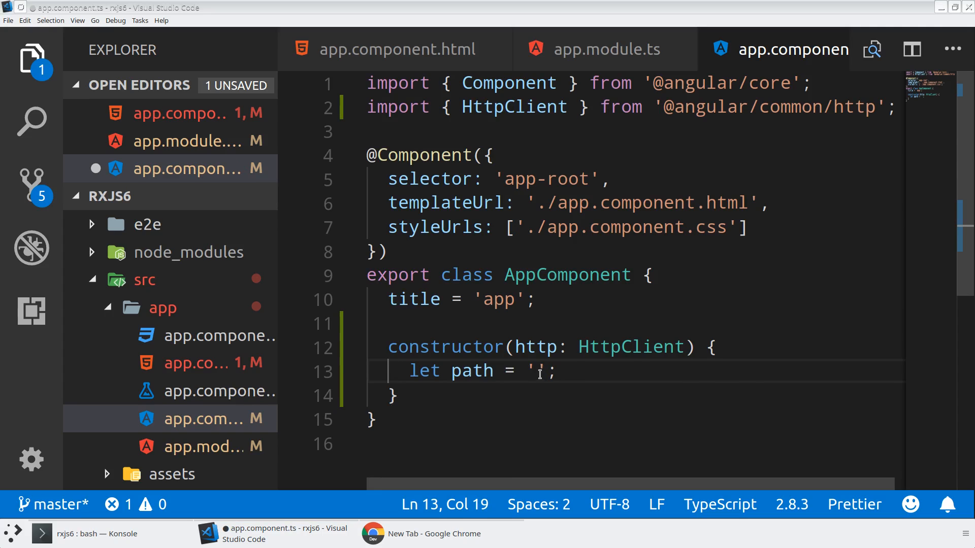
pyautogui.write('https://api.github.com/search/repositories?q=angular')
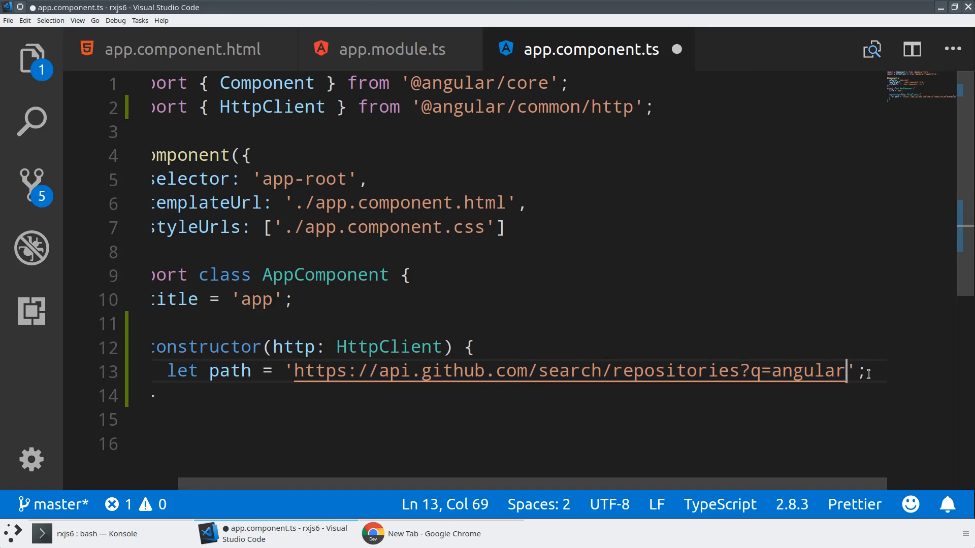
pyautogui.write('c')
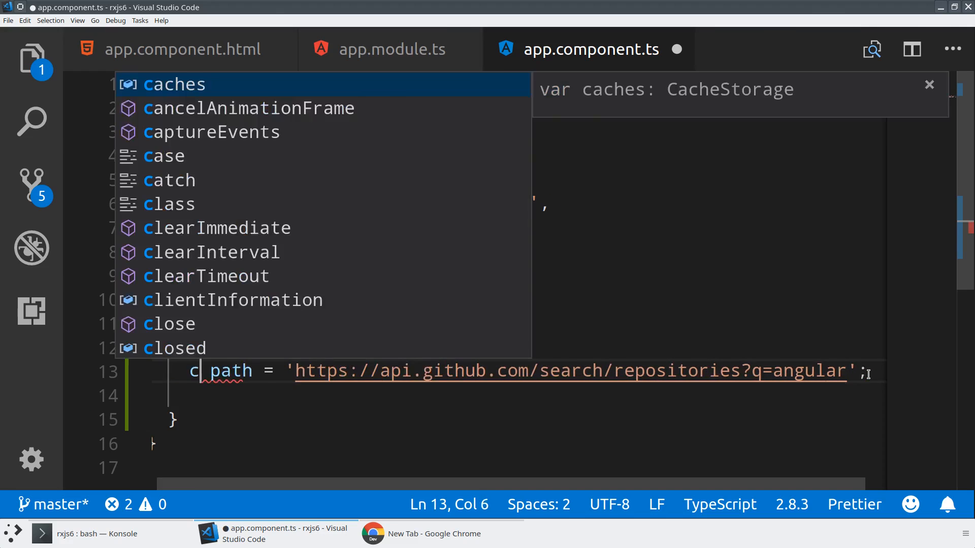
pyautogui.press('Escape')
pyautogui.write('onst')
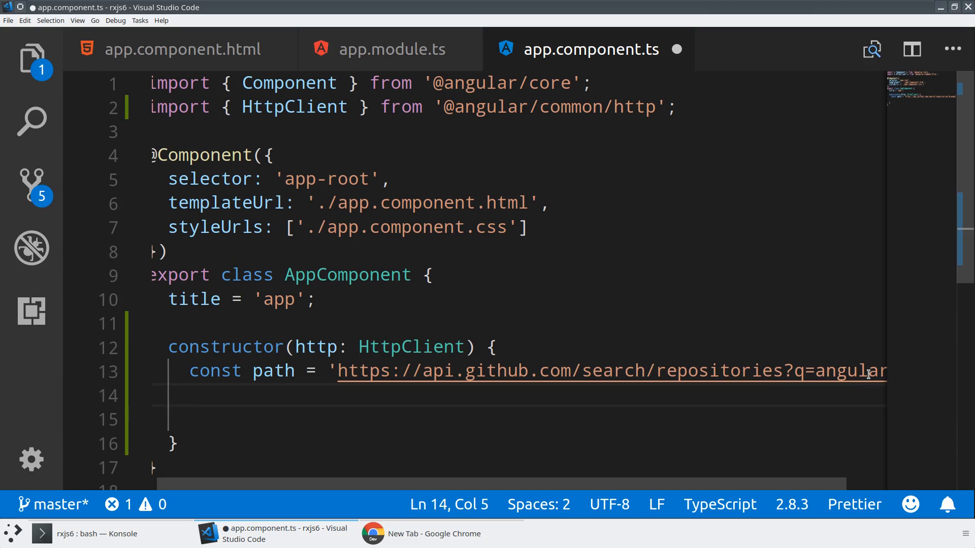
pyautogui.write('repos;')
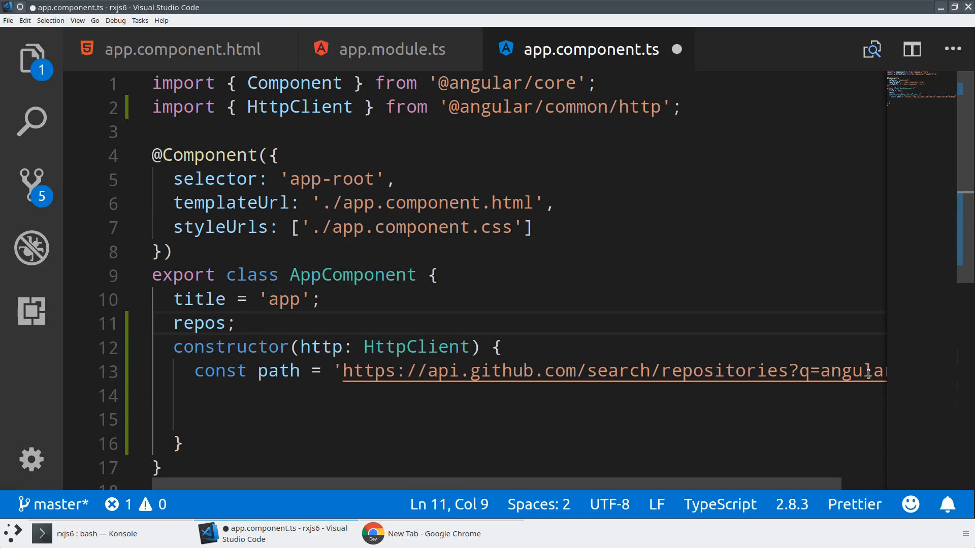
pyautogui.write(': Observable<any[]>')
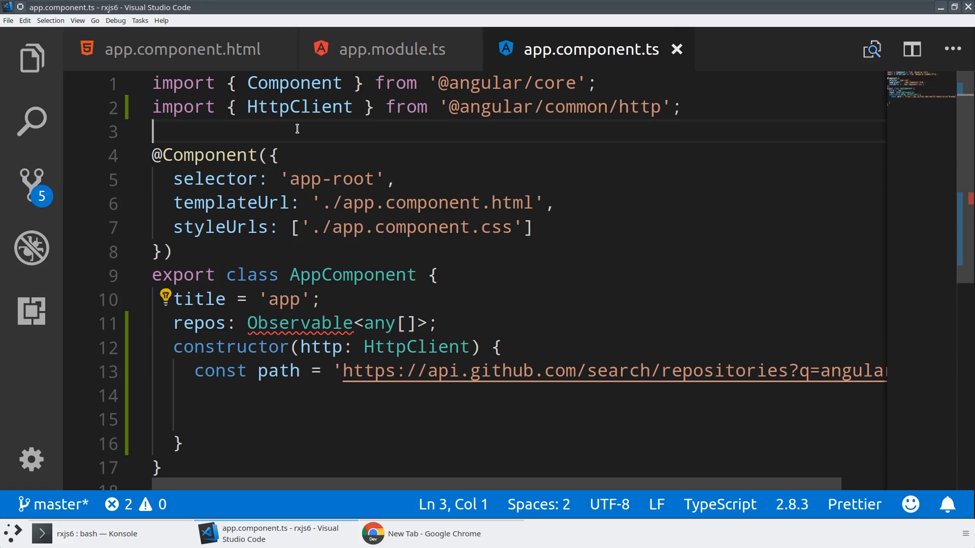
# Import Observable from 'rxjs/Observable' for typing repos.
pyautogui.write("import { Observable } from' rx")
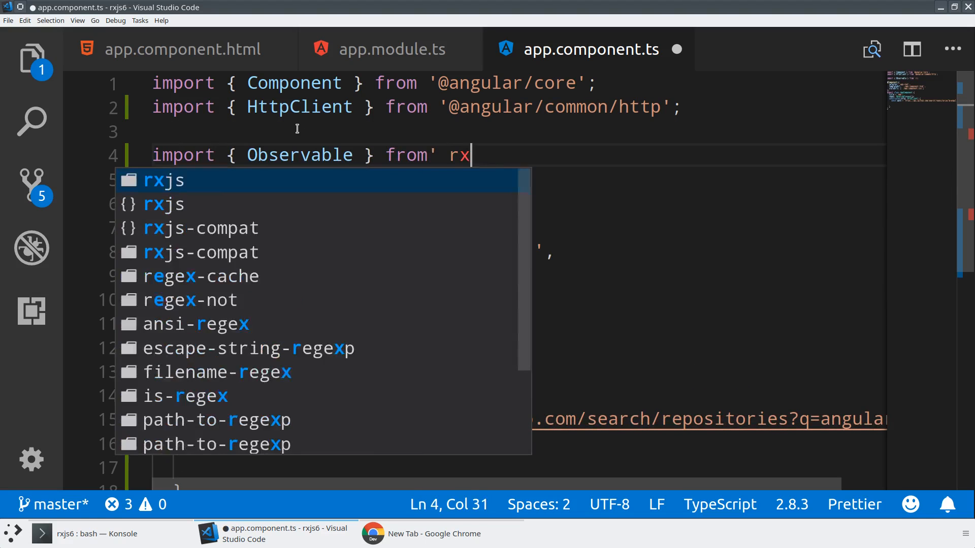
pyautogui.write("j'")
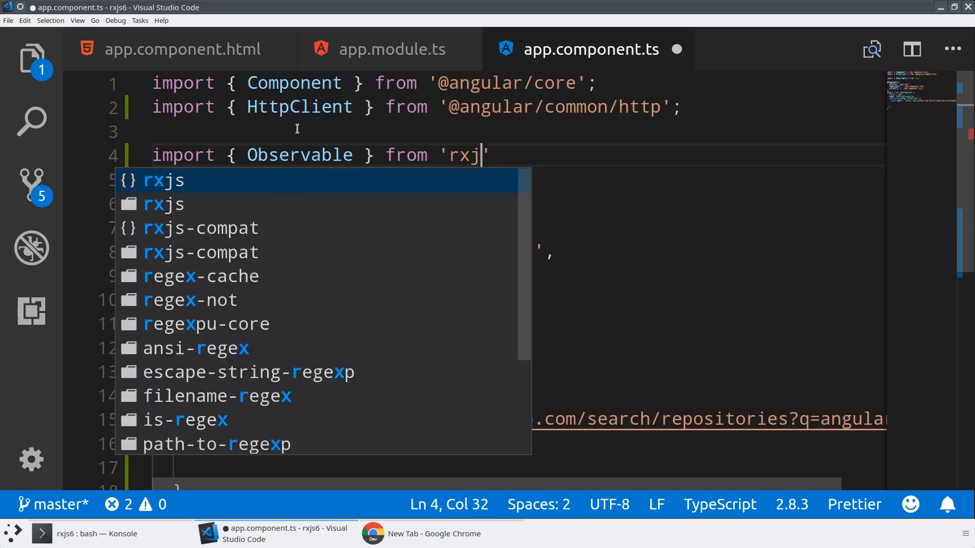
pyautogui.write('/Observable')
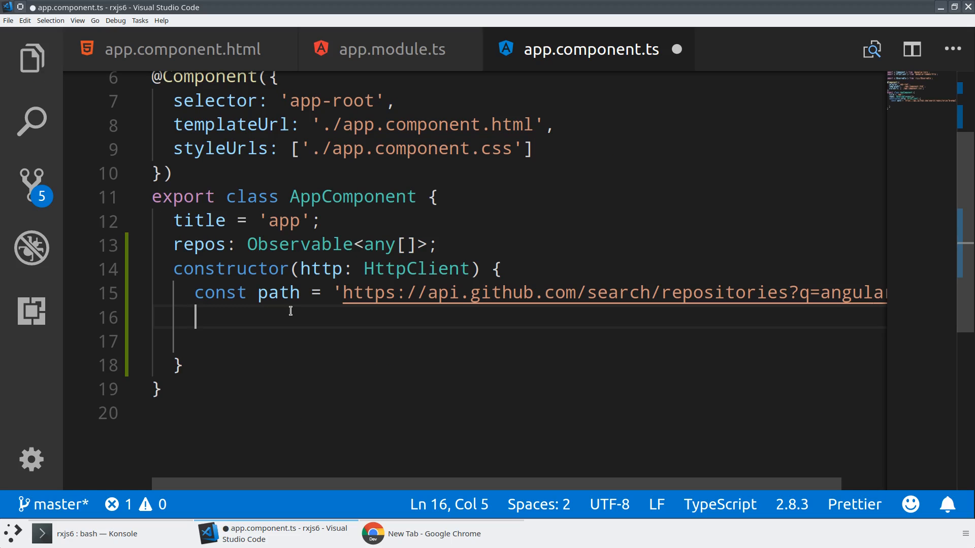
# Assign this.repos = http.get<any>(path) in the constructor.
pyautogui.write('thisr')
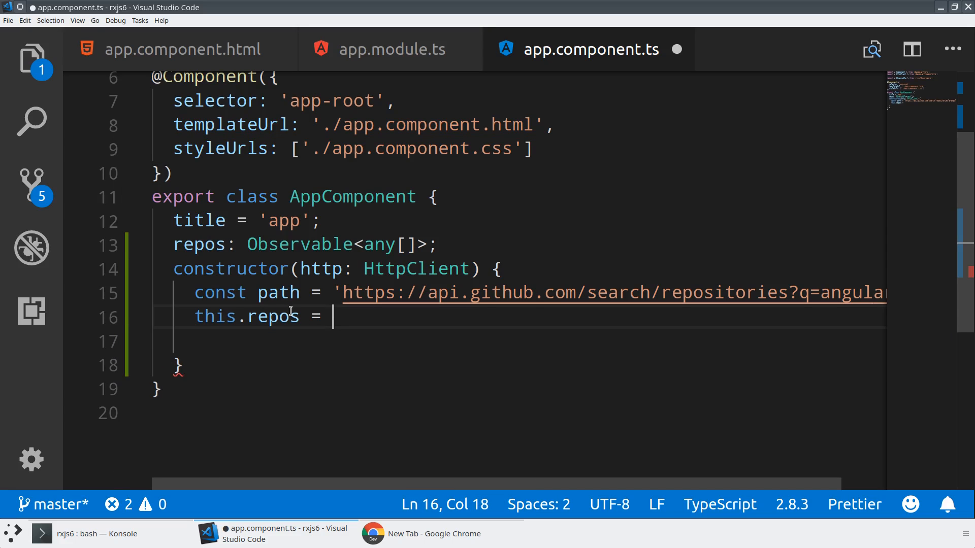
pyautogui.write('http.get')
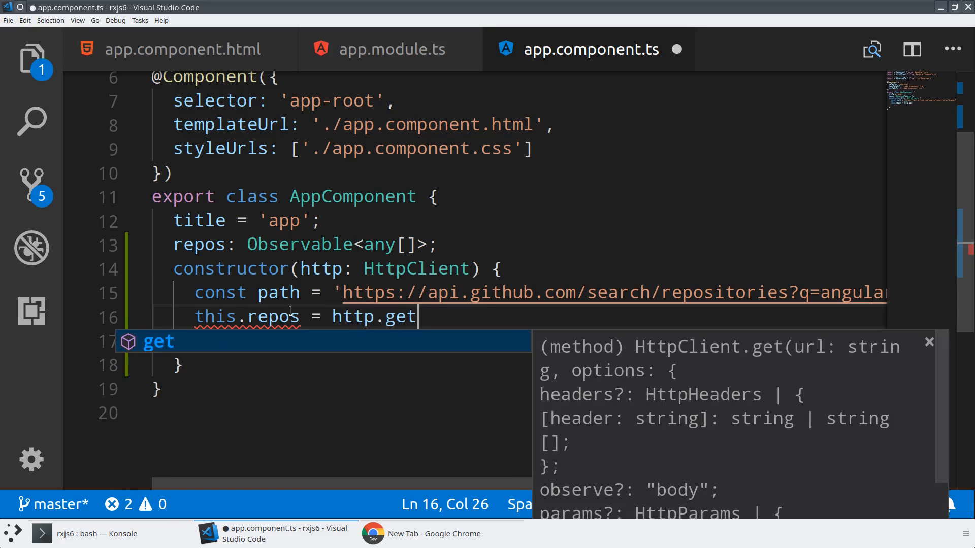
pyautogui.write('<any>')
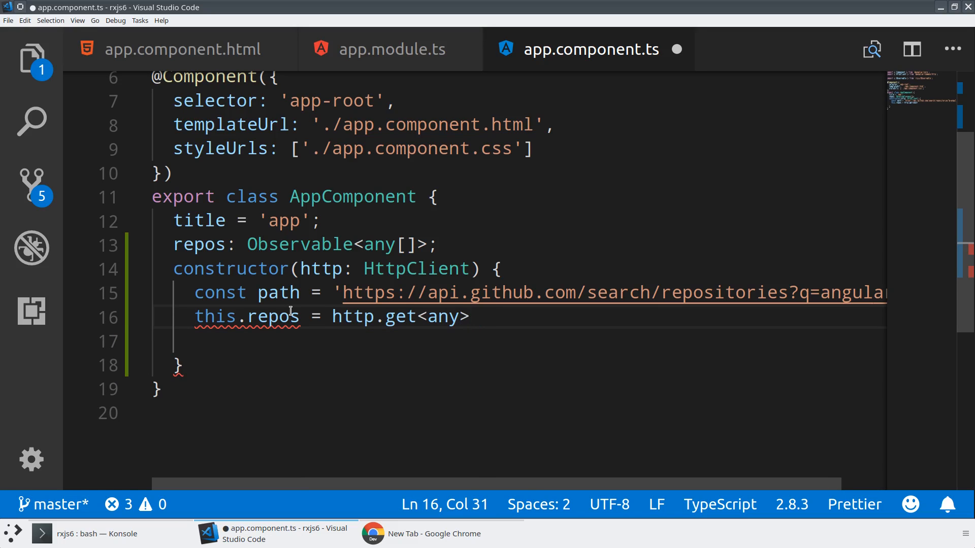
pyautogui.write('(path);')
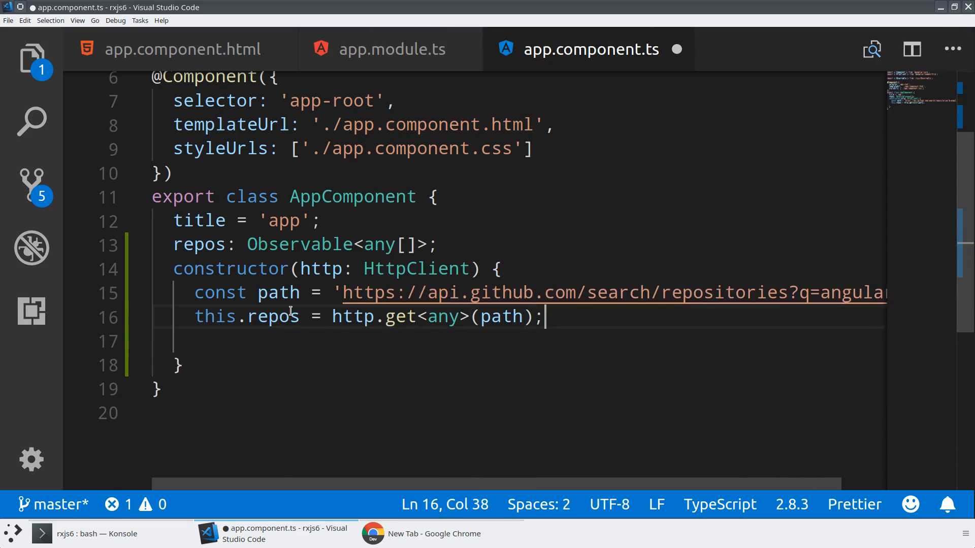
pyautogui.moveTo(606, 235)
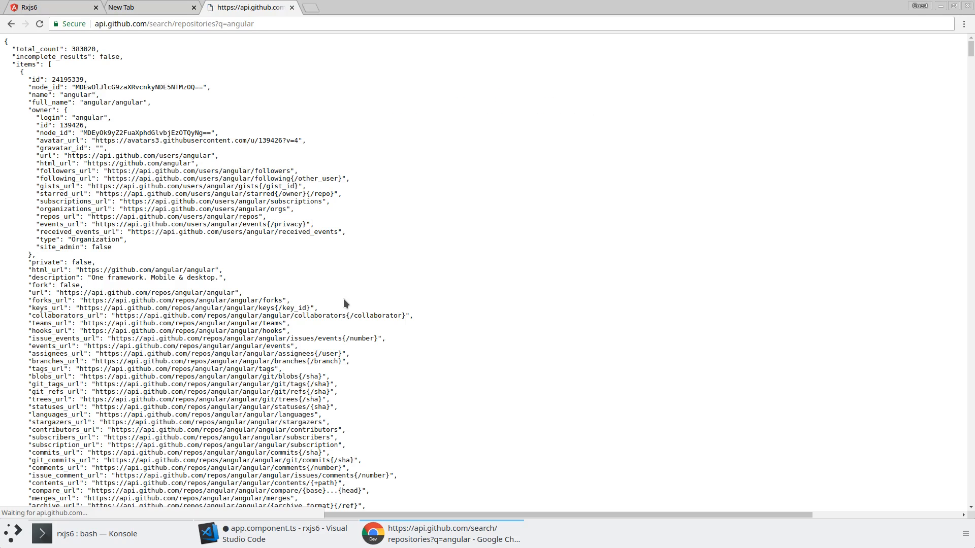
# Zoom in on the GitHub angular repository search JSON response in Chrome.
pyautogui.press('ctrl+plus')
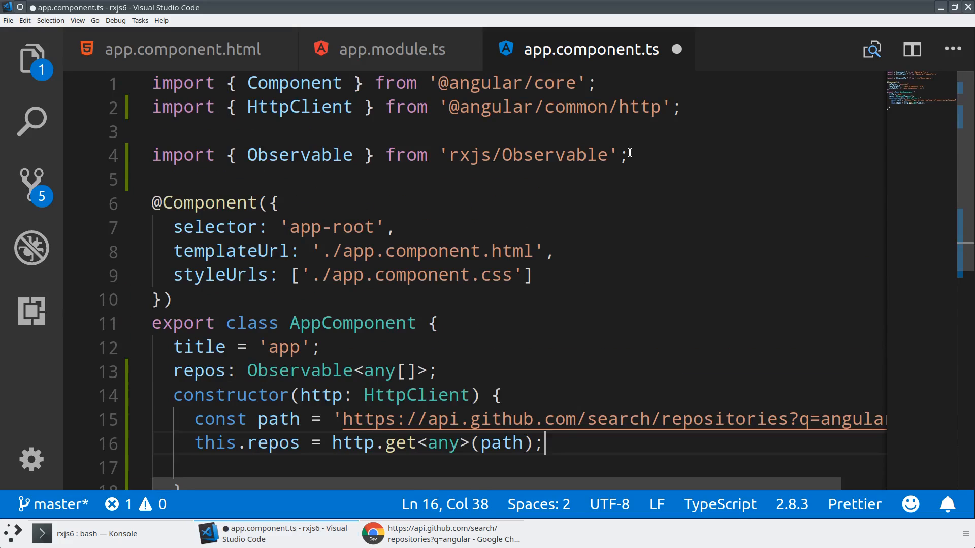
# Add imports of 'rxjs/add/operator/map' and 'rxjs/add/observable/of' to app.component.ts.
pyautogui.write('unoi')
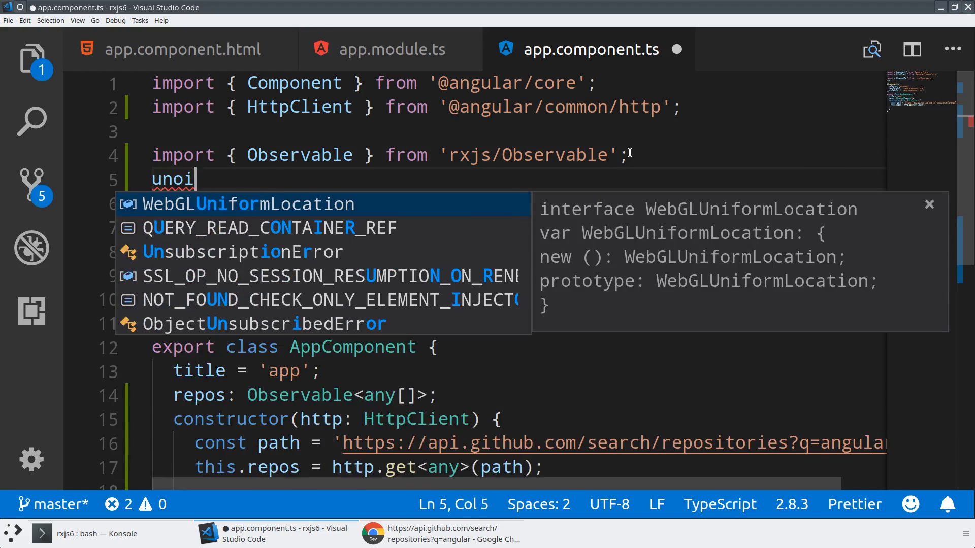
pyautogui.write('import { ma')
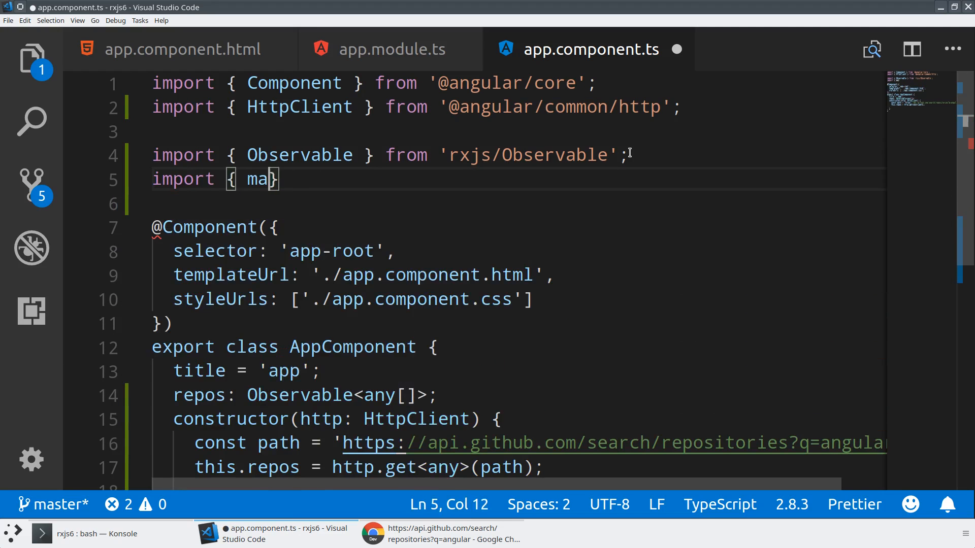
pyautogui.press('Backspace')
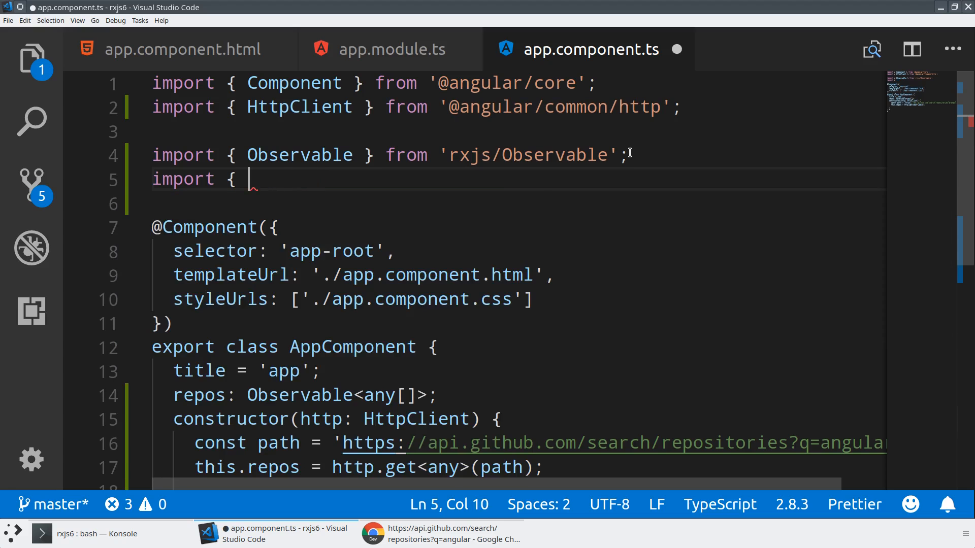
pyautogui.write("'rxjs/")
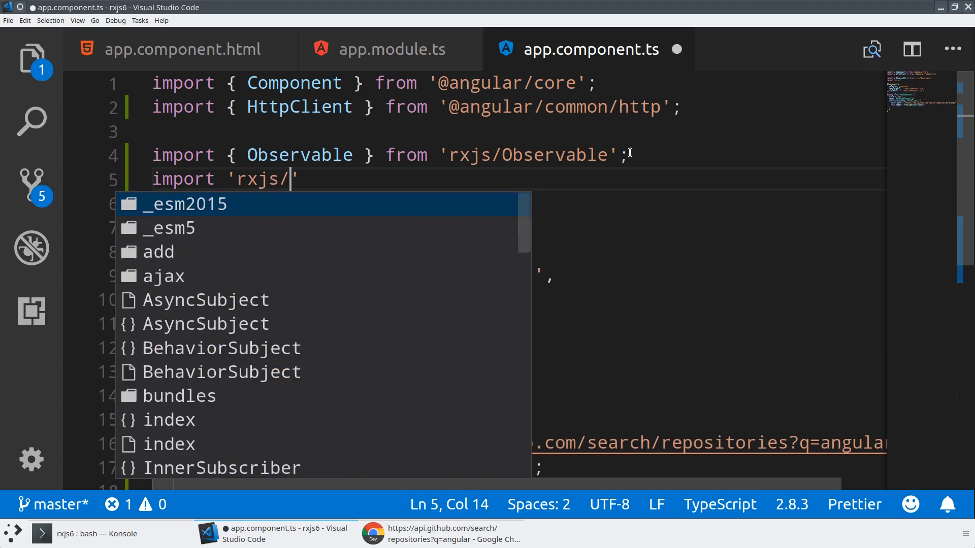
pyautogui.write('add/operator/map')
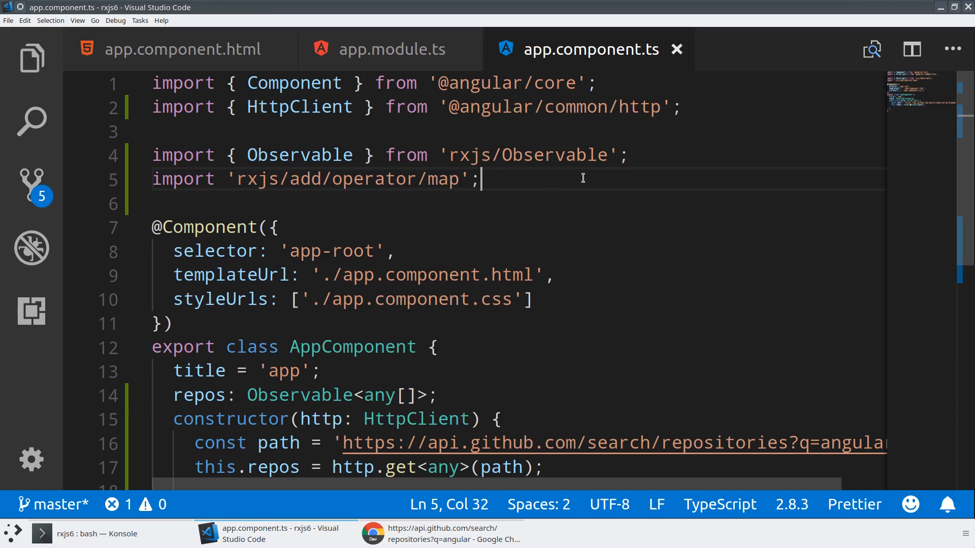
pyautogui.click(629, 155)
pyautogui.write("import 'rxjs/ad")
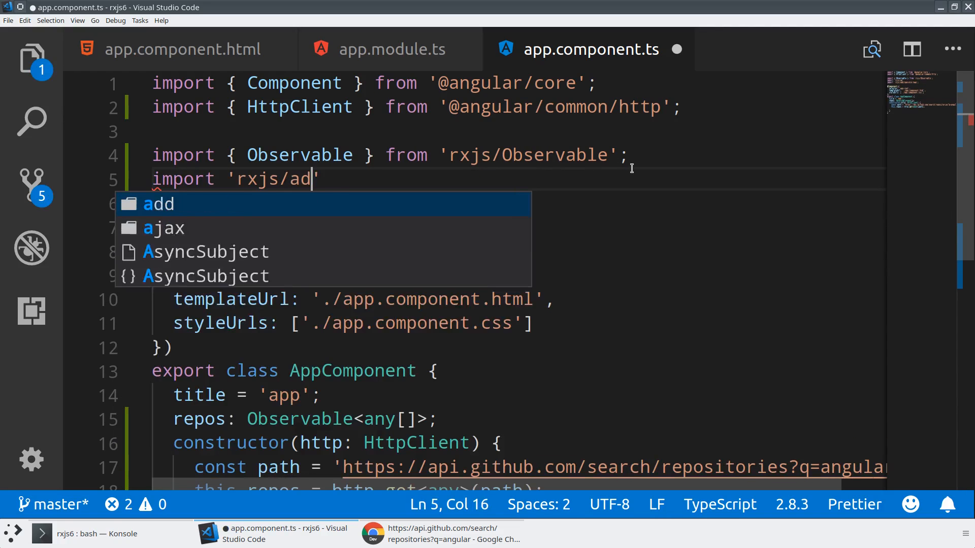
pyautogui.write('d/')
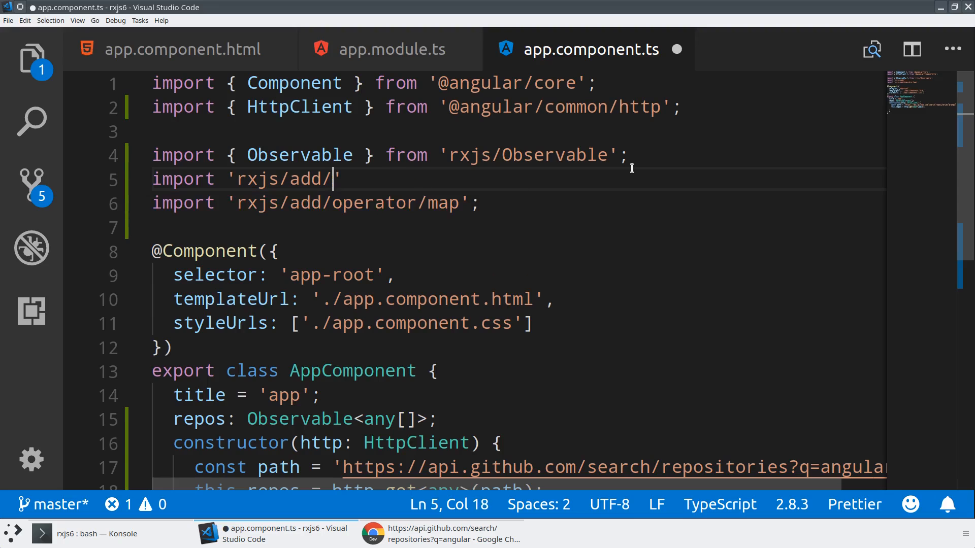
pyautogui.write('observable/of')
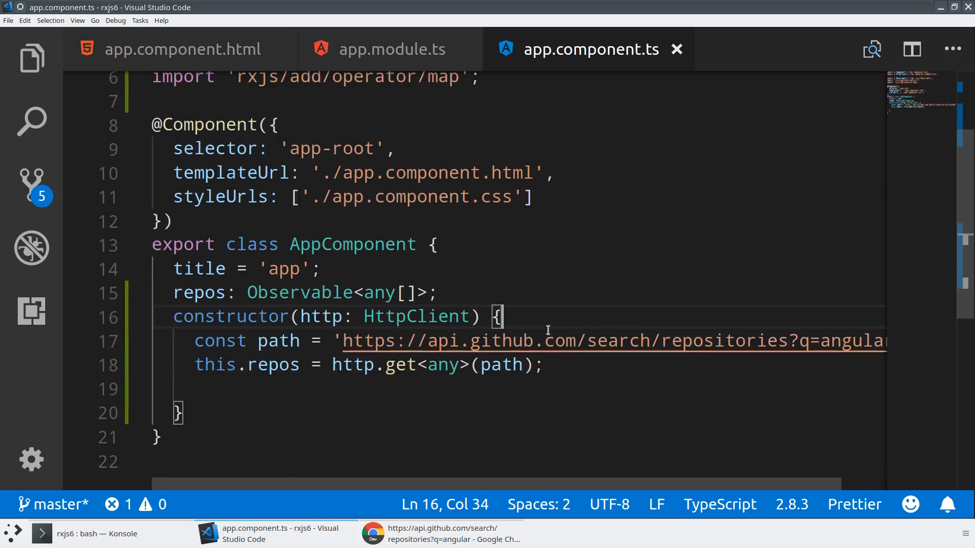
# Declare an otherObservable property of type Observable<any>.
pyautogui.press('Enter')
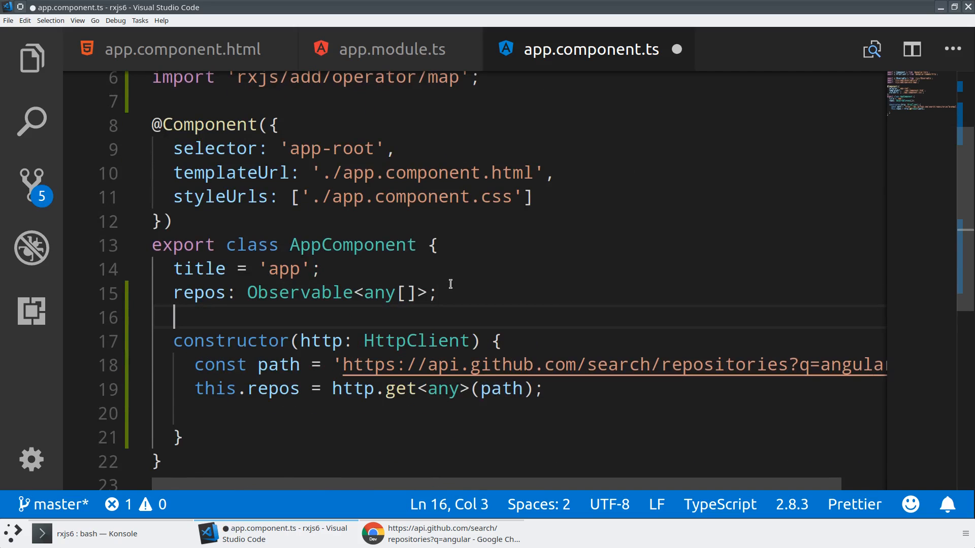
pyautogui.write('otherObservable:')
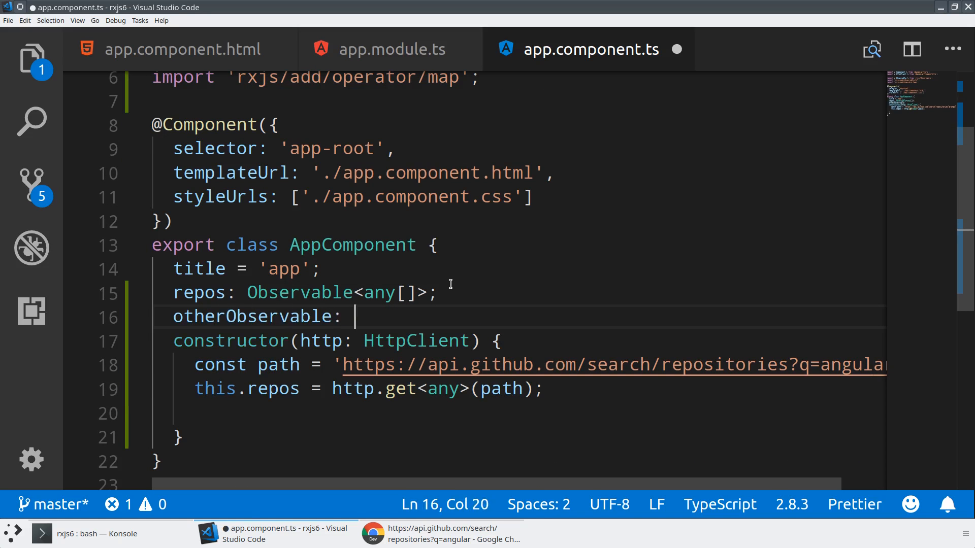
pyautogui.write('Observable<any>;')
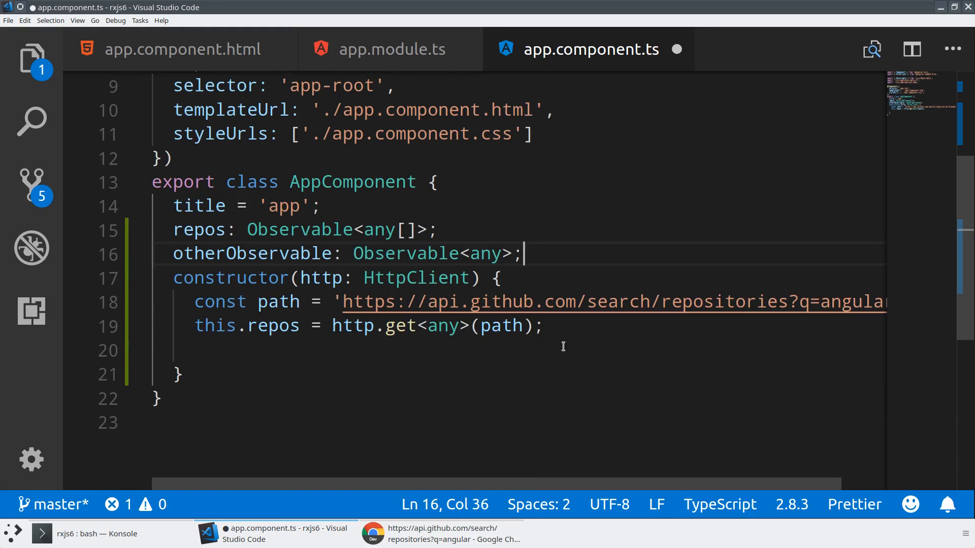
# Set this.otherObservable to Observable.of({value: 'test'}) in the constructor.
pyautogui.write("this.otherObservable = Observable.of('")
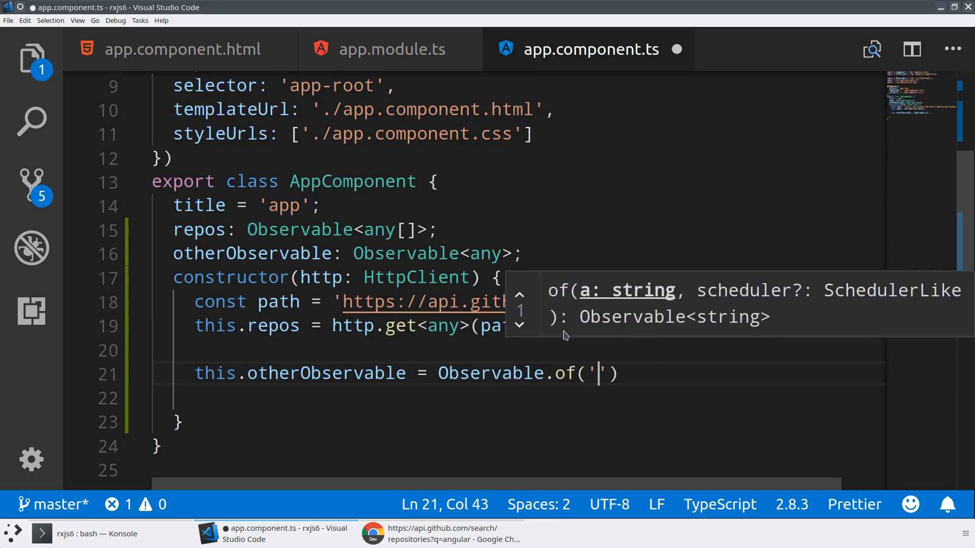
pyautogui.write('{valu')
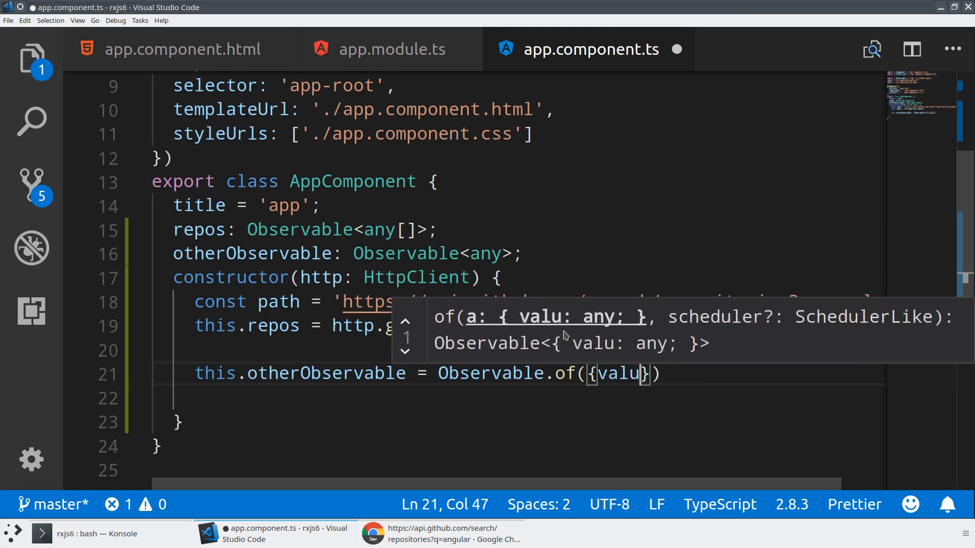
pyautogui.write("e: 'test'")
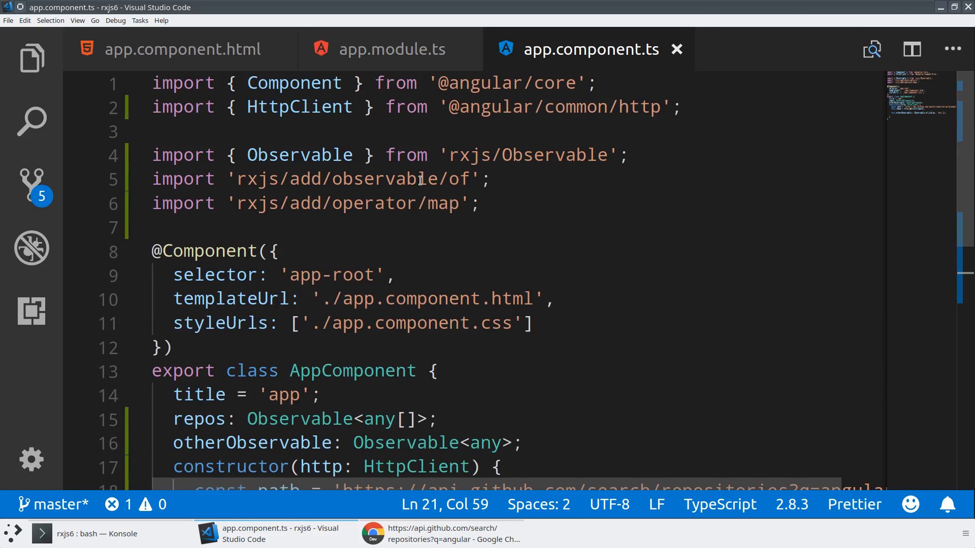
pyautogui.moveTo(152, 179); pyautogui.dragTo(479, 203)
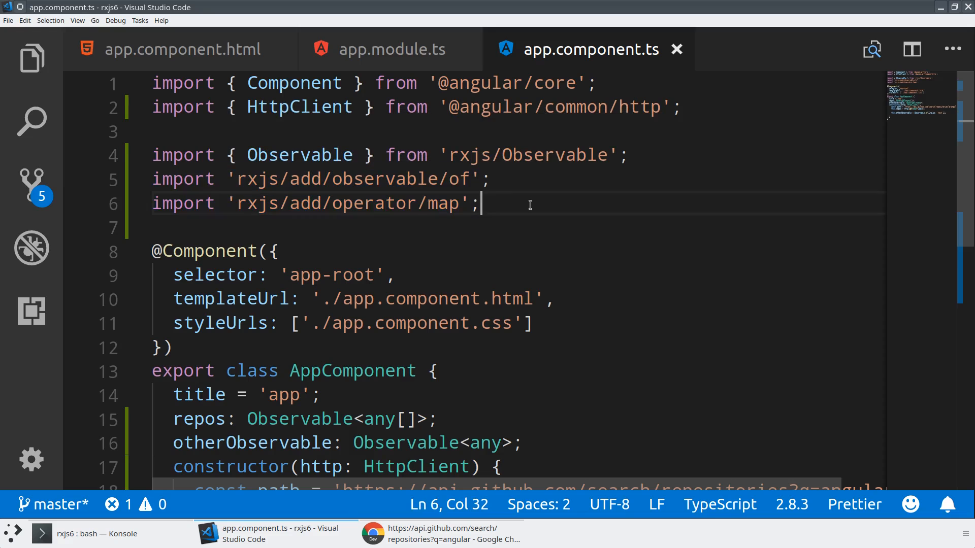
pyautogui.scroll(-3)
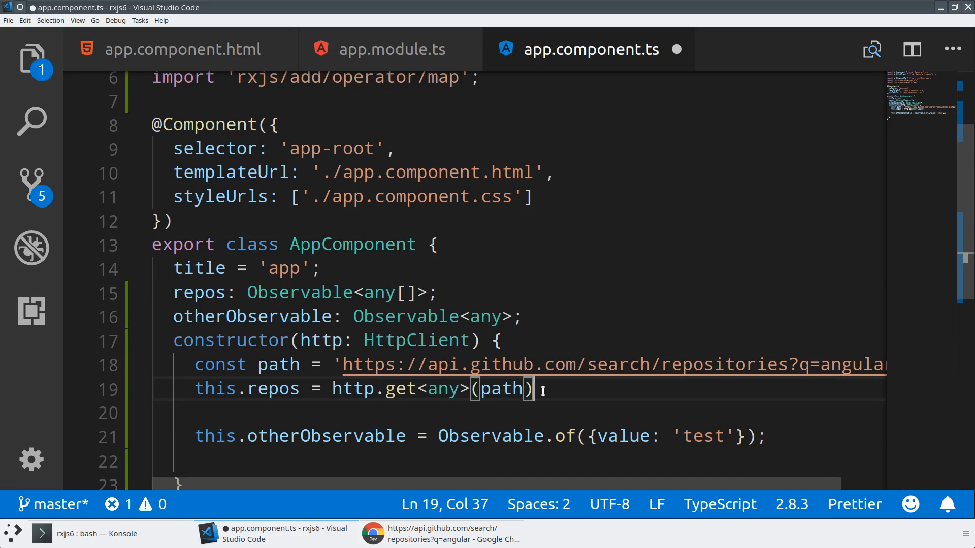
# Chain .map(data => ...) onto http.get<any>(path) for repos.
pyautogui.write('.map(')
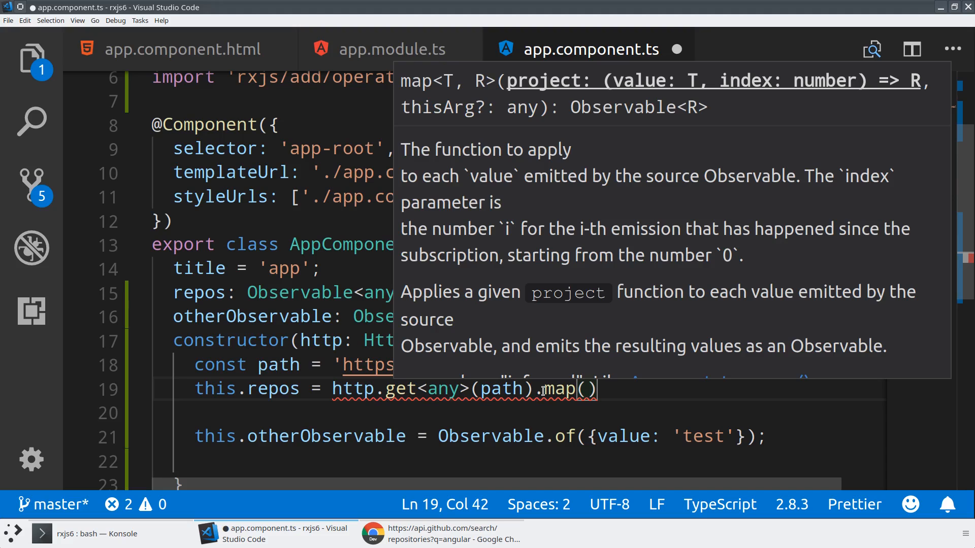
pyautogui.write('data =>')
pyautogui.write('{{repo.name')
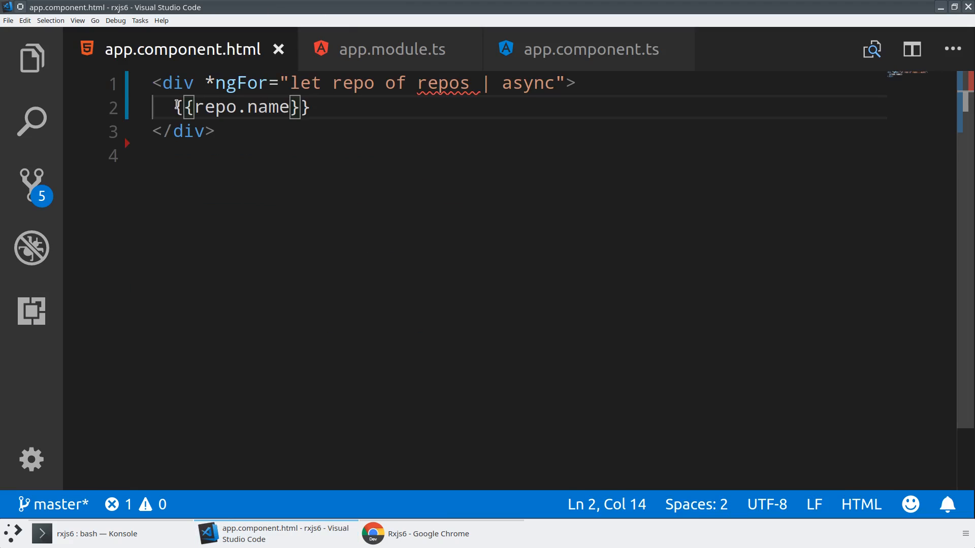
# Prefix each listed repo name with 'Repo:' in app.component.html.
pyautogui.write('Repo:')
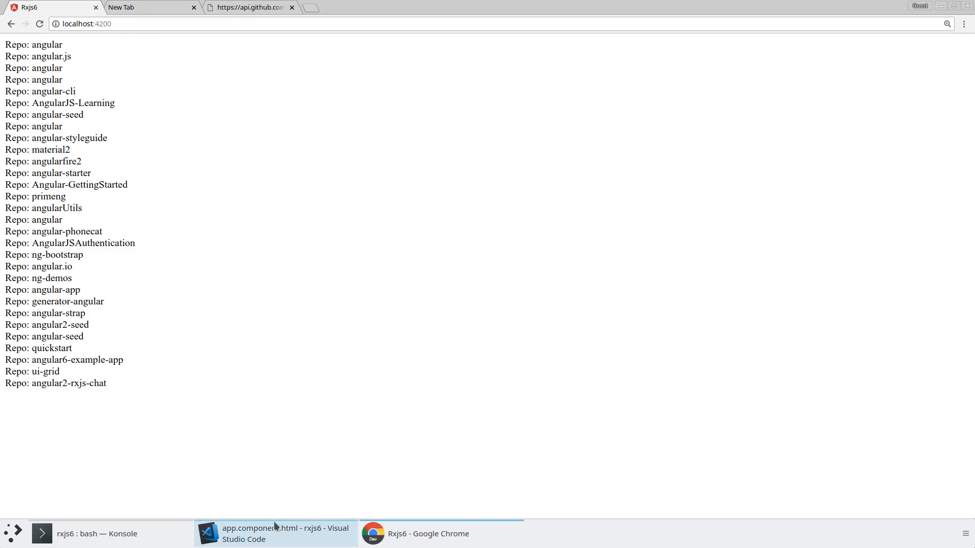
pyautogui.click(275, 534)
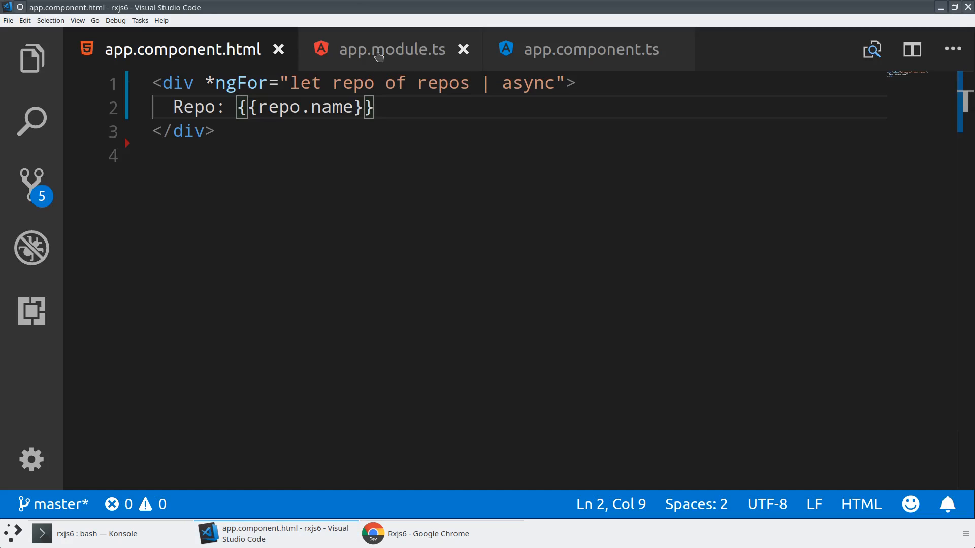
pyautogui.click(588, 49)
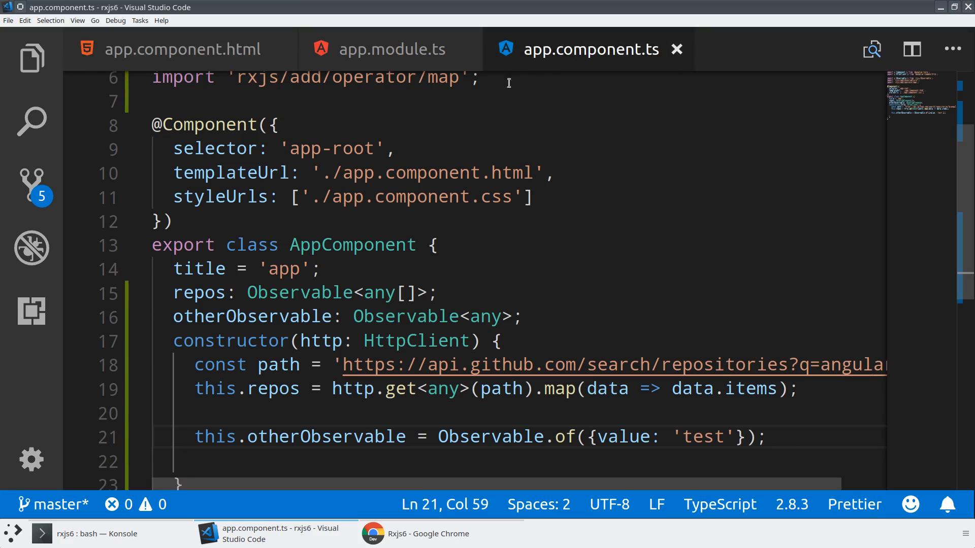
pyautogui.moveTo(558, 300)
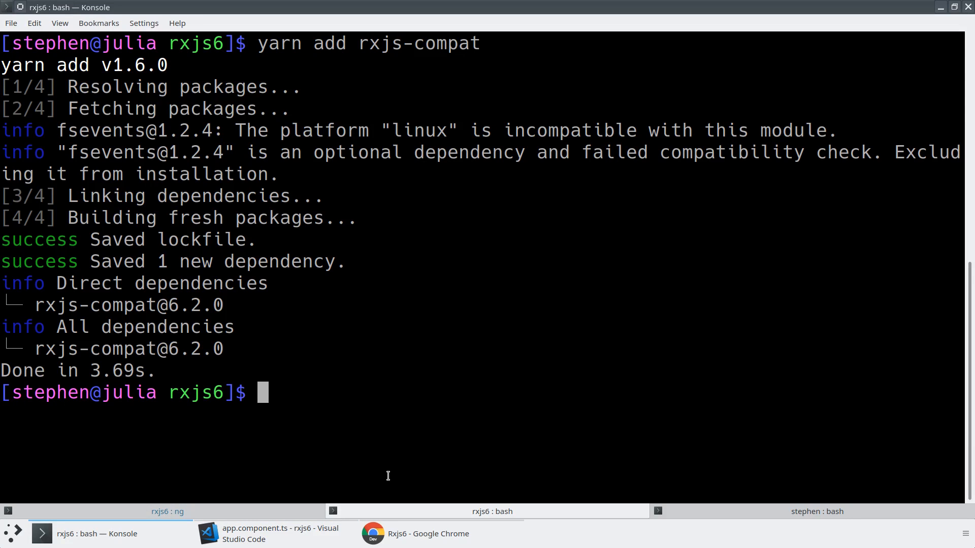
# Globally install rxjs-tslint with 'yarn global add rxjs-tslint', then return to the editor.
pyautogui.write('yarn globa')
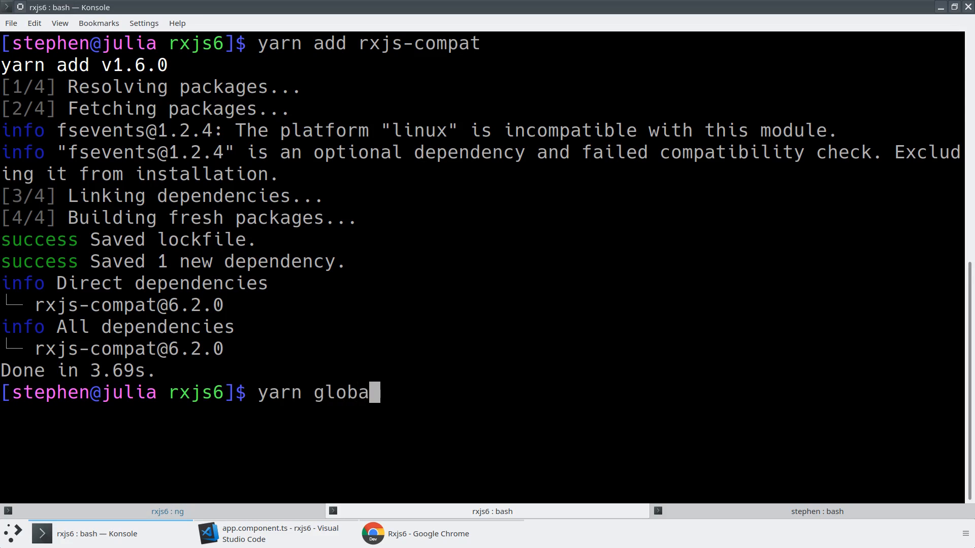
pyautogui.write('l add')
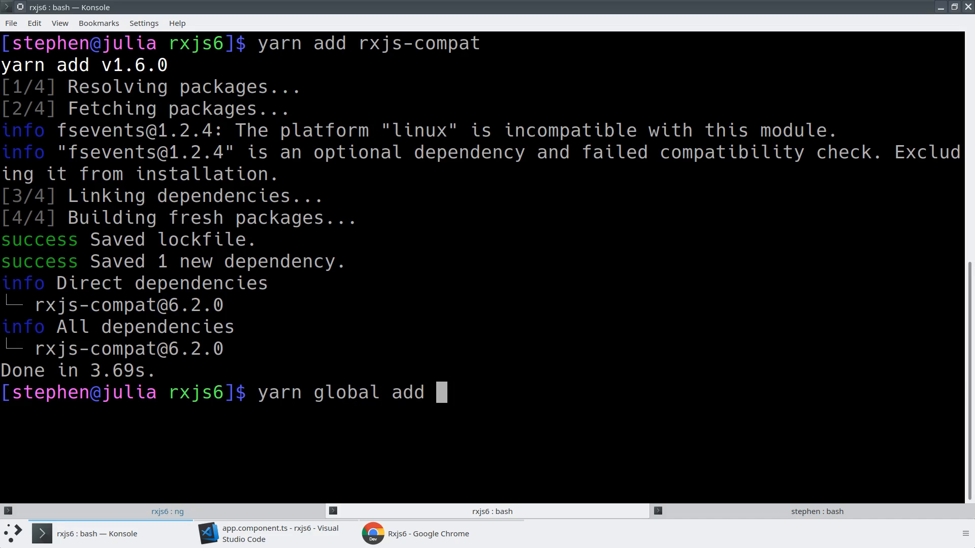
pyautogui.write('rxjs-tslint')
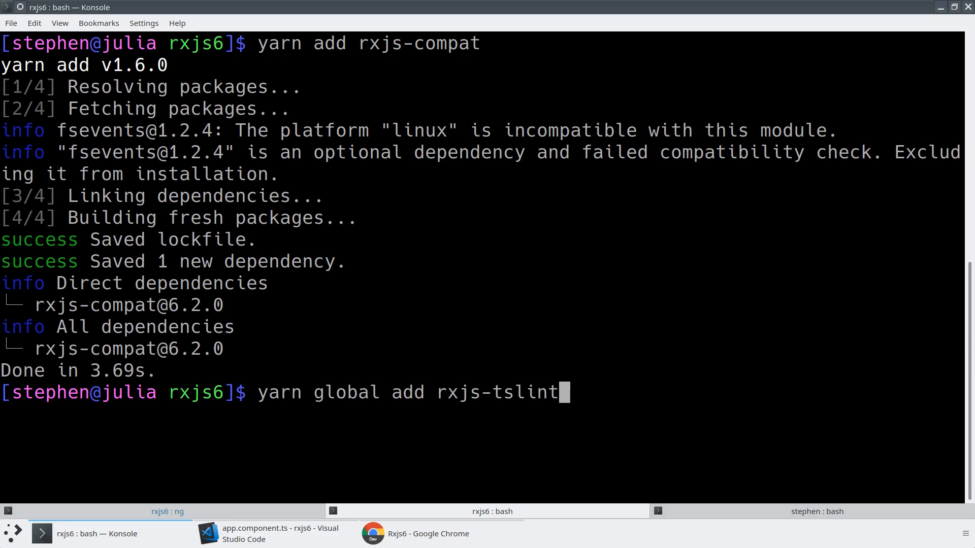
pyautogui.press('Return')
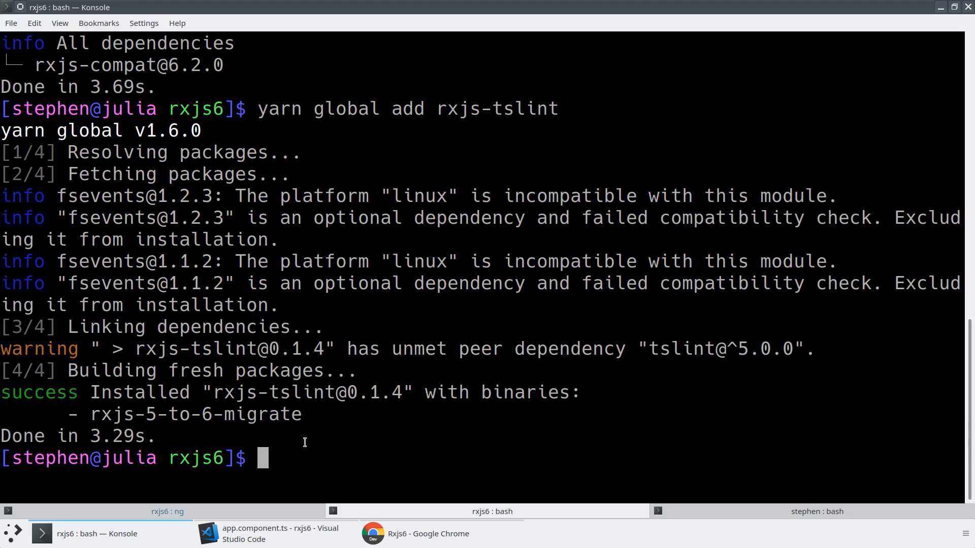
pyautogui.moveTo(276, 378)
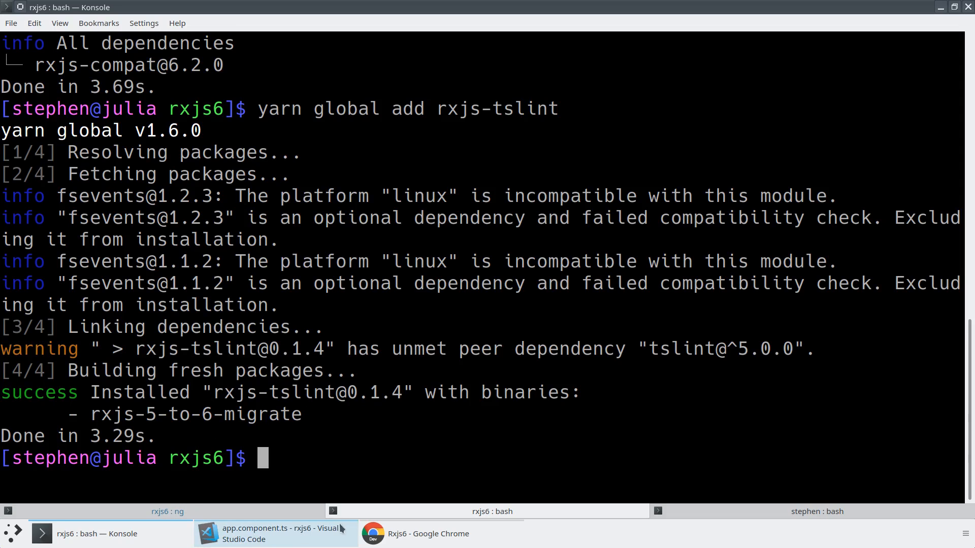
pyautogui.click(274, 533)
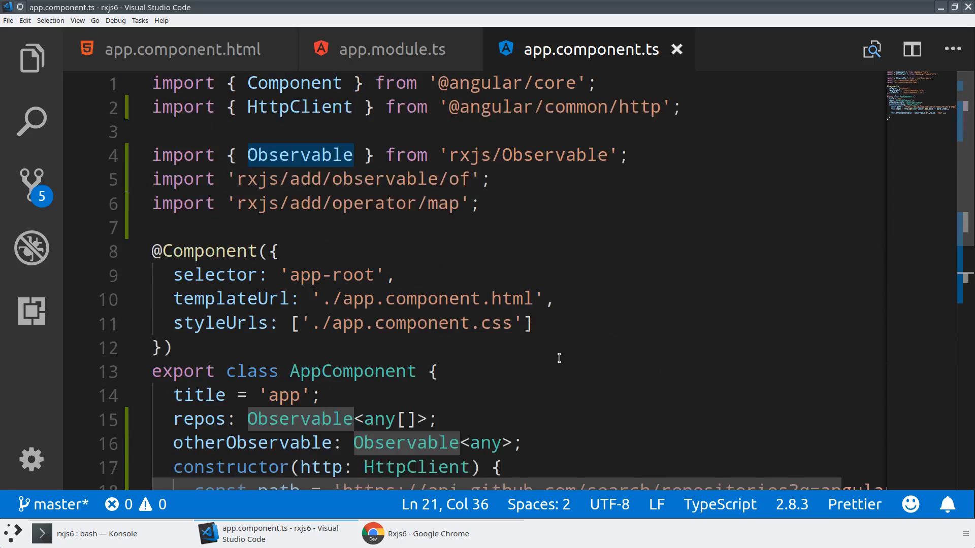
# In Konsole, start typing 'rxjs-5-to-6-migrate src' at the prompt, then cancel it with Ctrl+C.
pyautogui.click(97, 534)
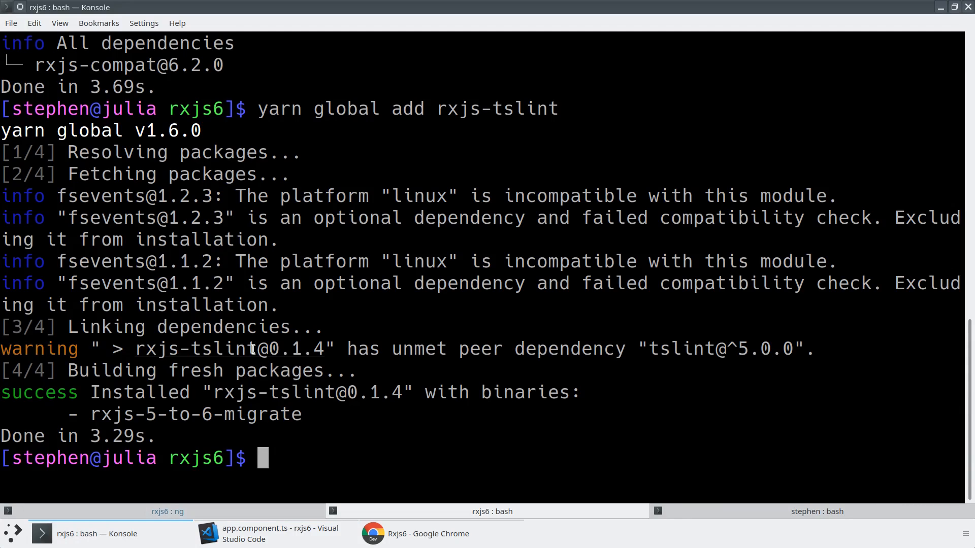
pyautogui.doubleClick(195, 414)
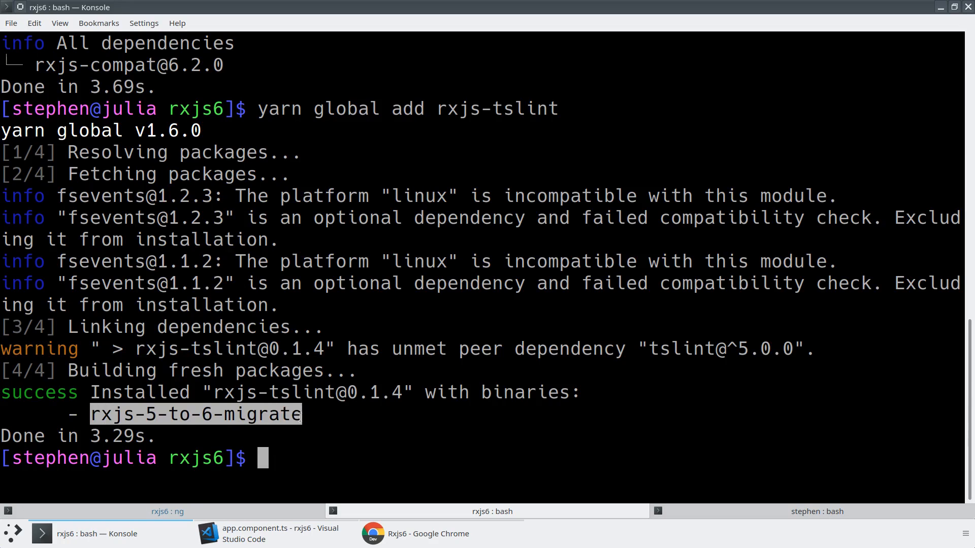
pyautogui.write('rxjs-5-to-6-migrate -p')
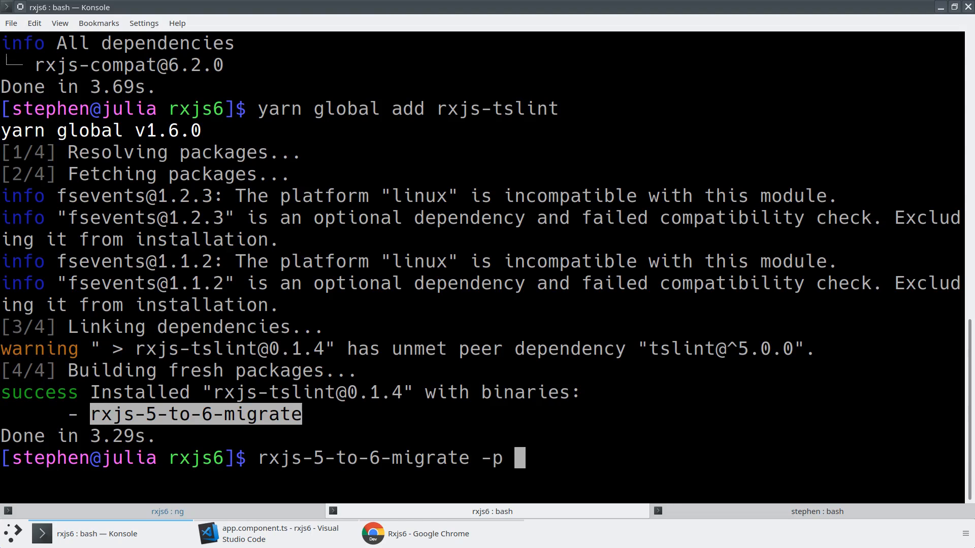
pyautogui.write('src/tsconfig.app.json')
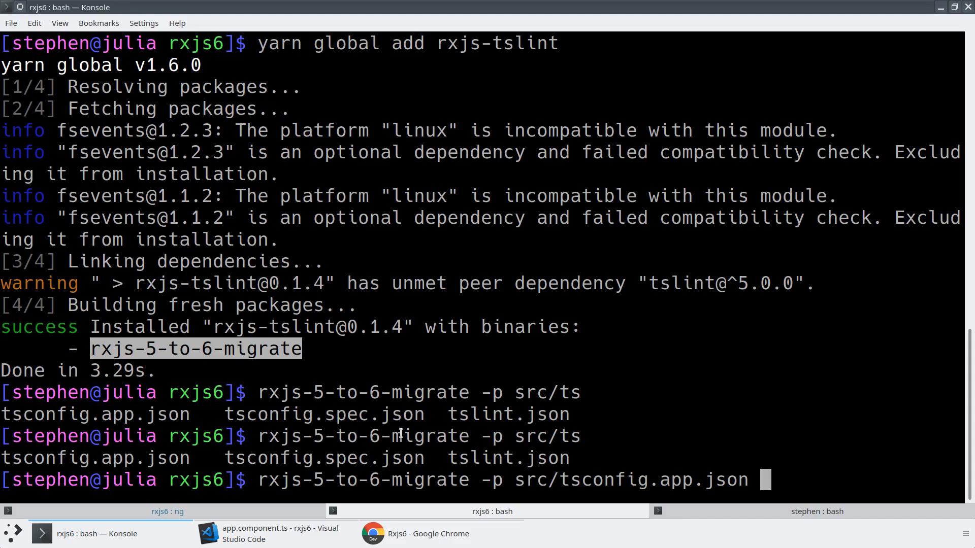
pyautogui.moveTo(591, 444)
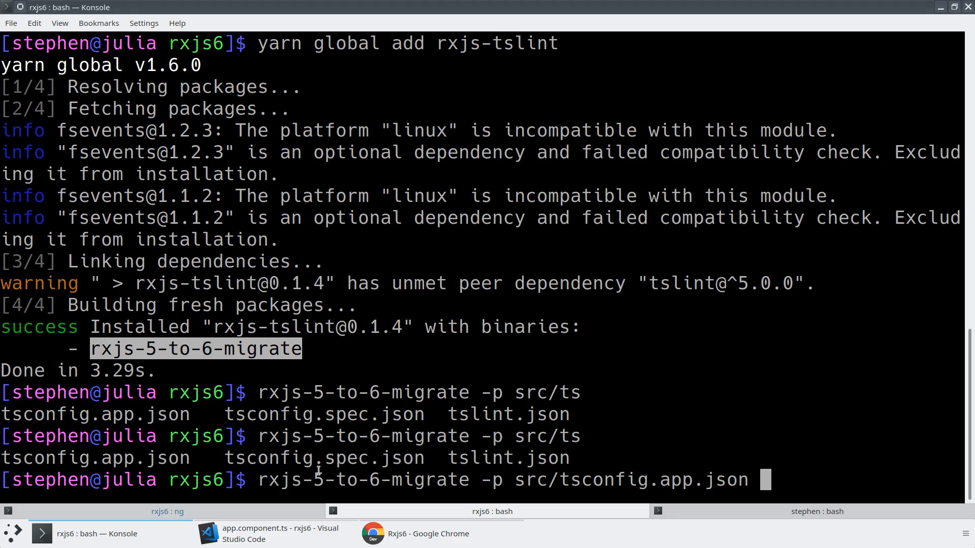
pyautogui.moveTo(720, 433)
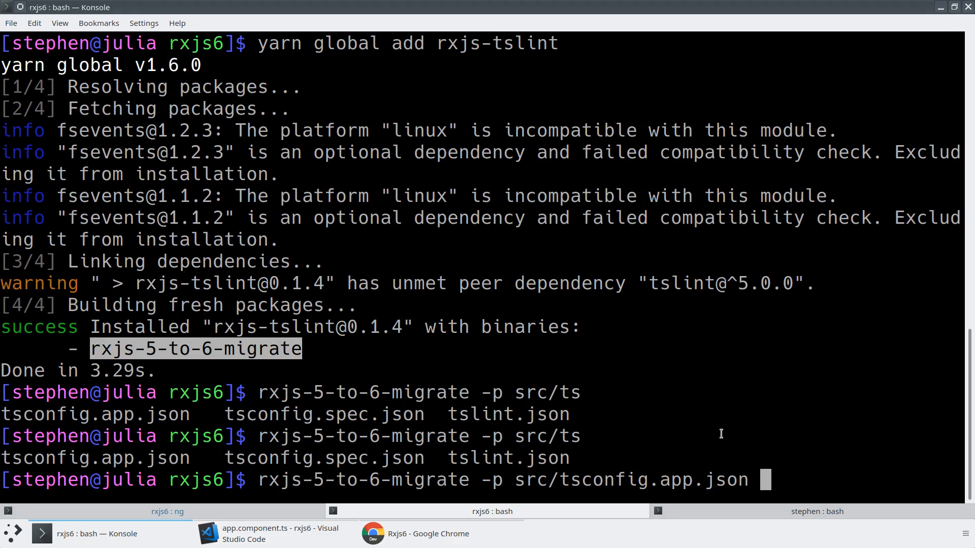
pyautogui.press('ctrl+c')
pyautogui.write('rxjs')
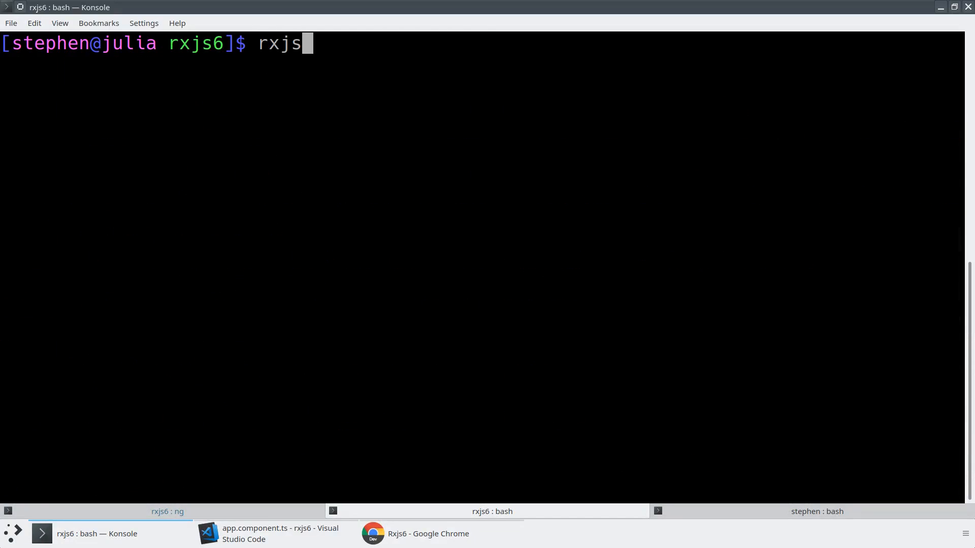
# Run 'rxjs-5-to-6-migrate -p src/tsconfig.app.json' and check the migrated app.component.ts in the editor.
pyautogui.write('-5-to-6-migrate -p sr')
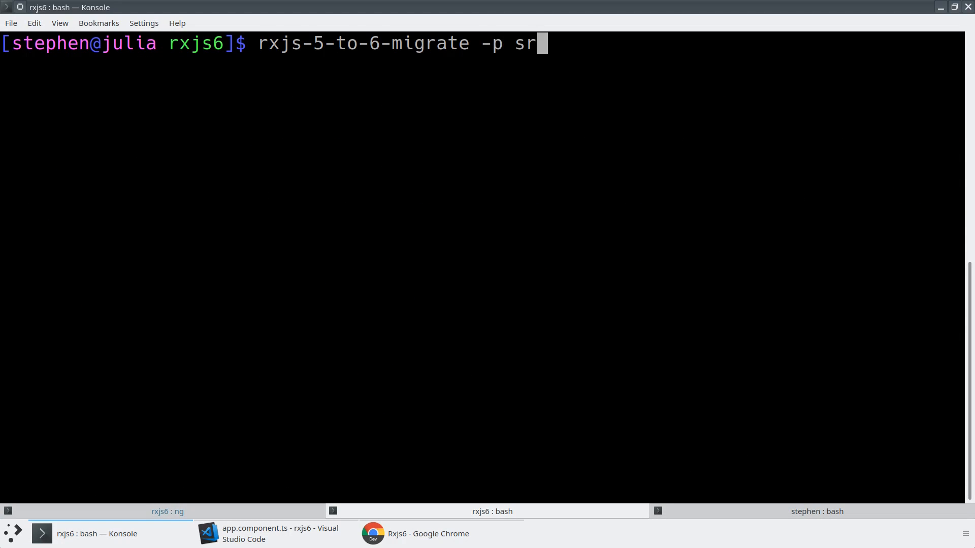
pyautogui.write('c/tsconfig.ap')
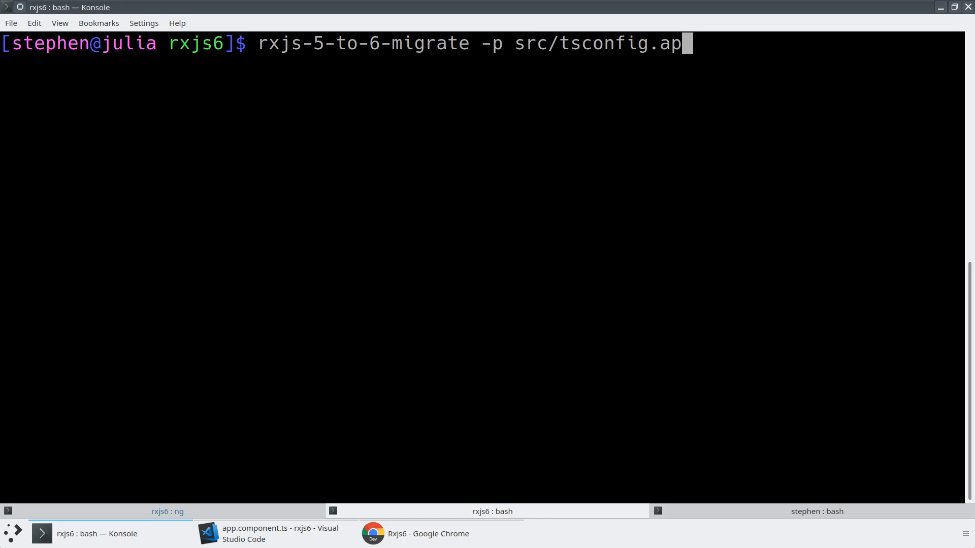
pyautogui.write('p.json')
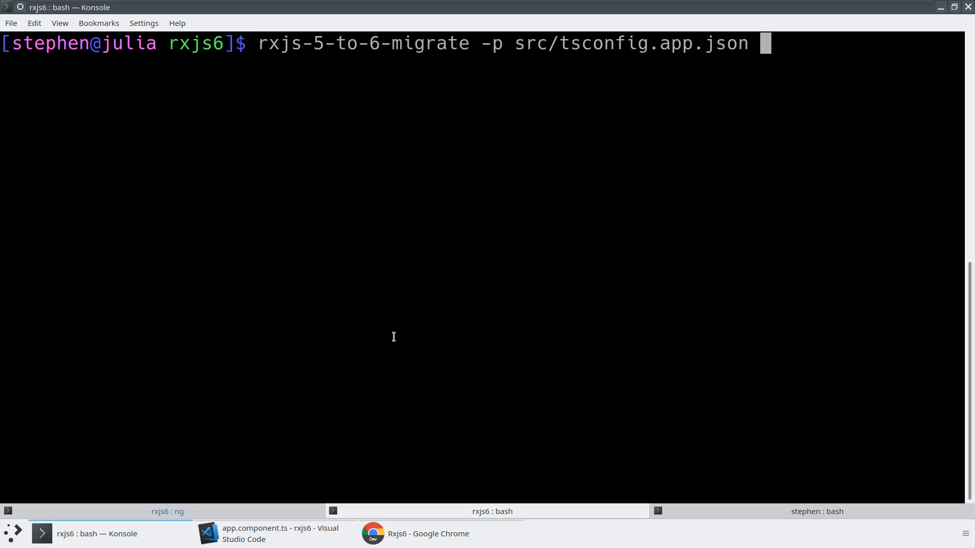
pyautogui.moveTo(333, 431)
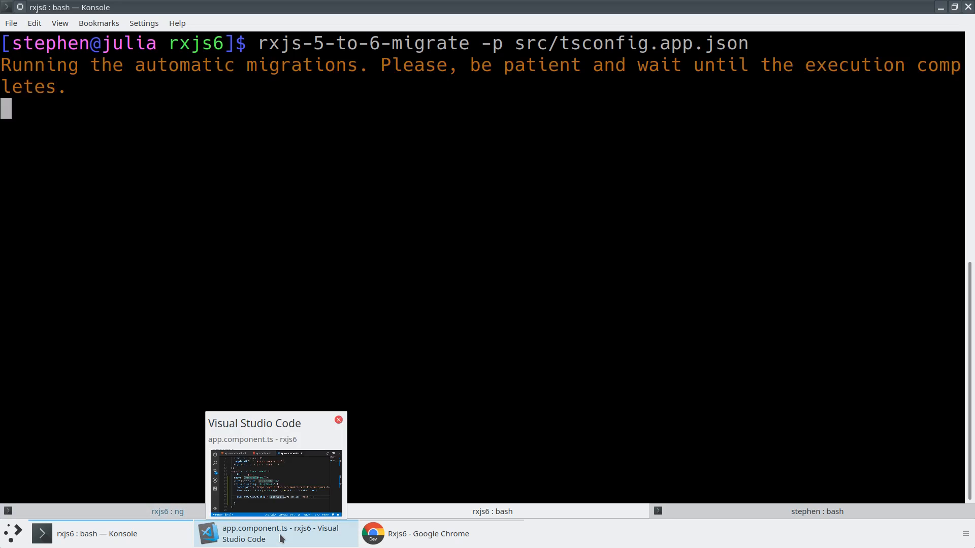
pyautogui.click(275, 534)
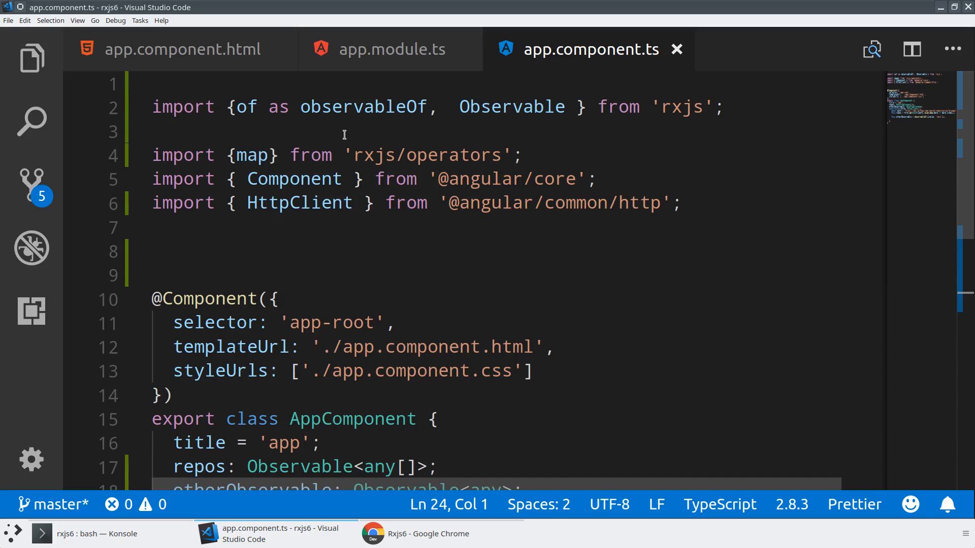
pyautogui.moveTo(506, 123)
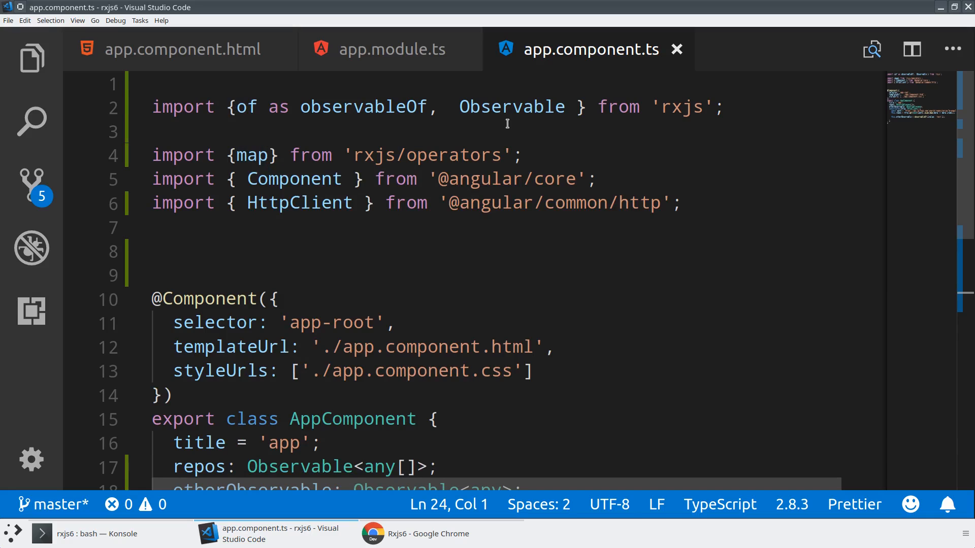
pyautogui.moveTo(683, 107)
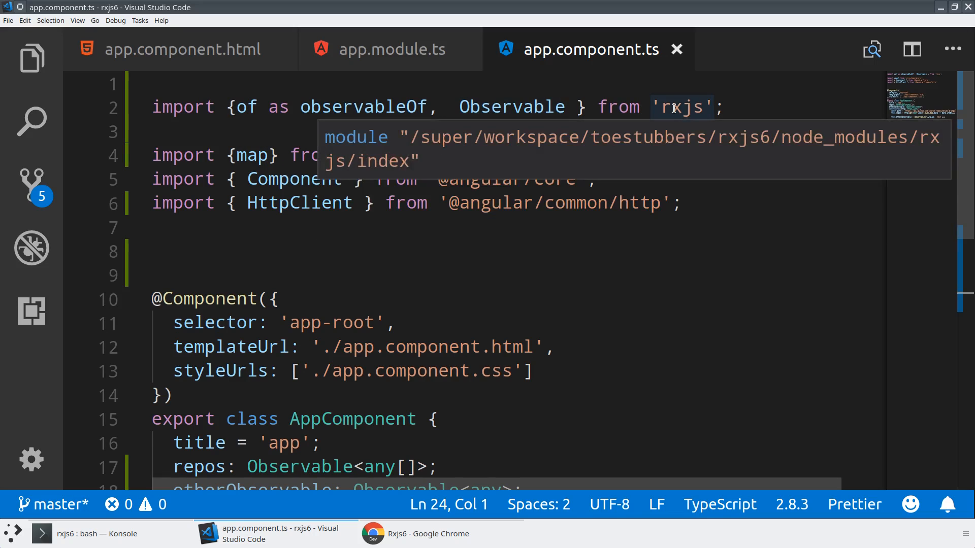
pyautogui.scroll(-3)
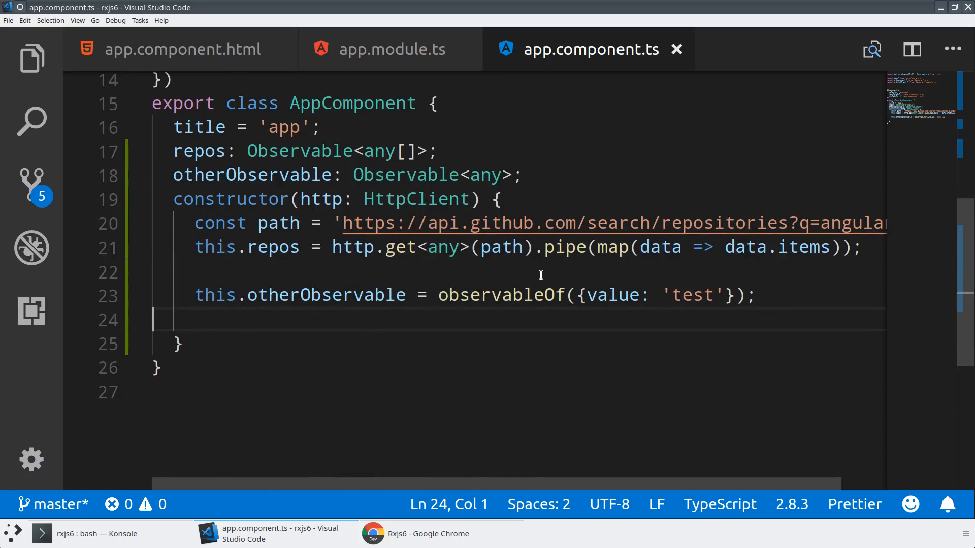
pyautogui.moveTo(501, 294)
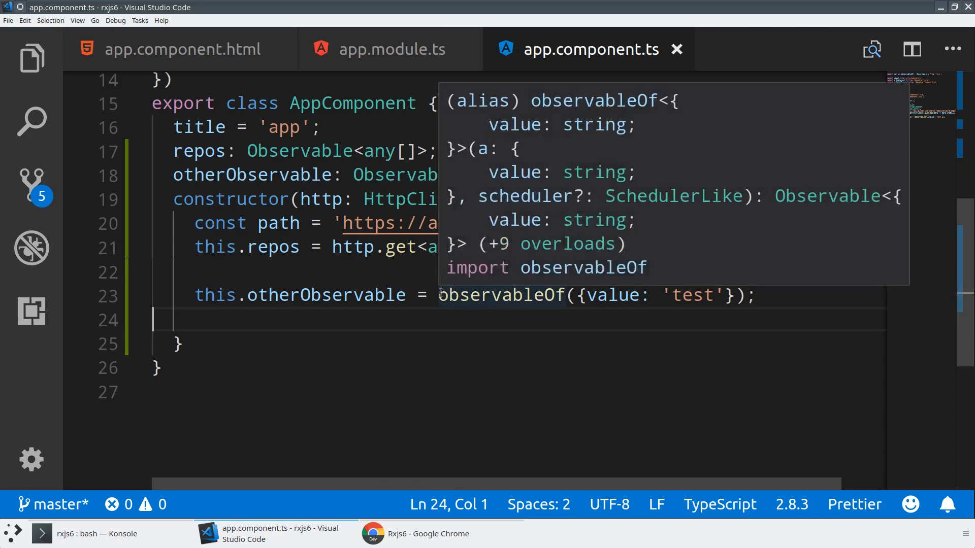
pyautogui.doubleClick(500, 295)
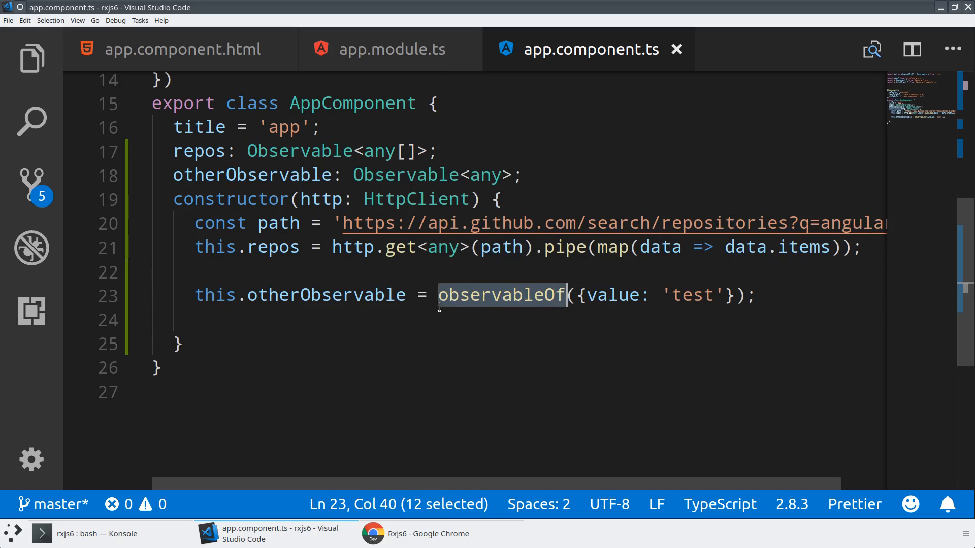
pyautogui.click(178, 344)
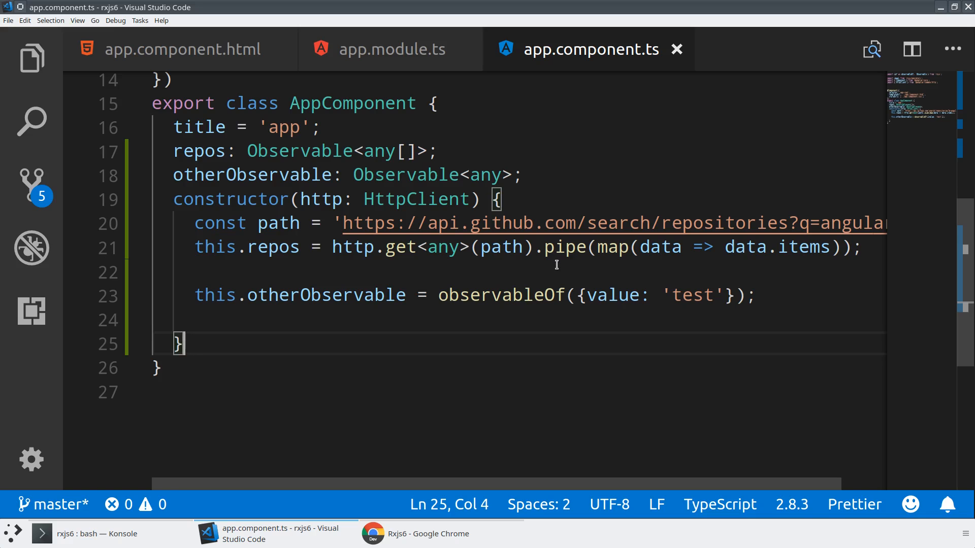
pyautogui.moveTo(524, 360)
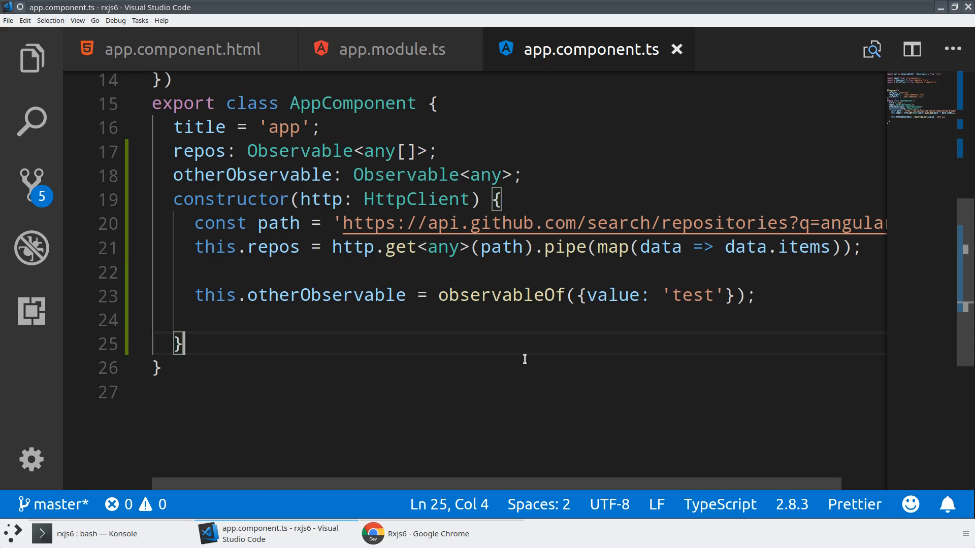